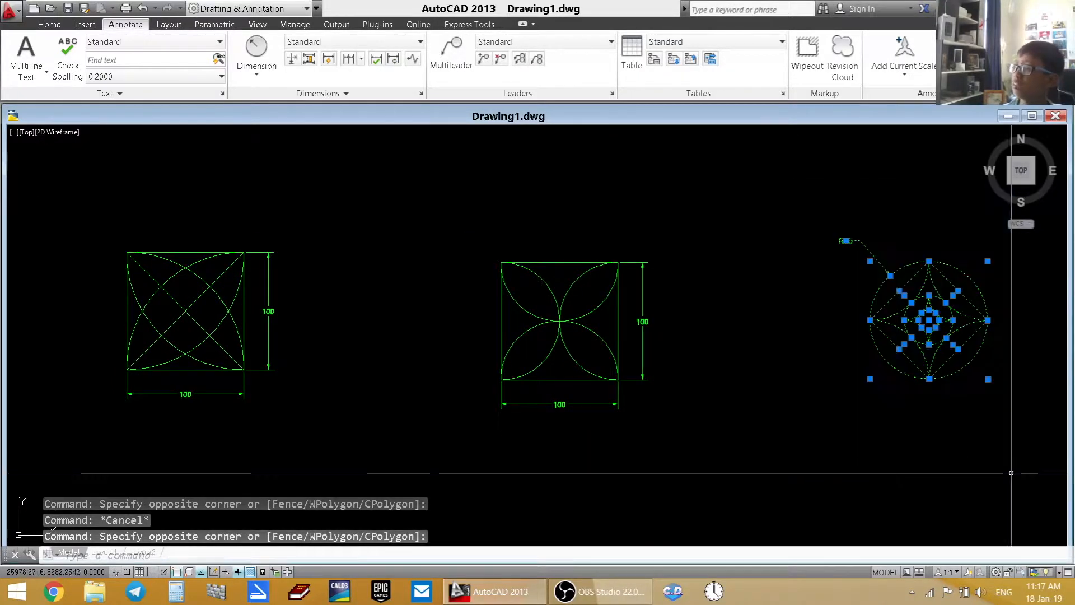
key("Escape")
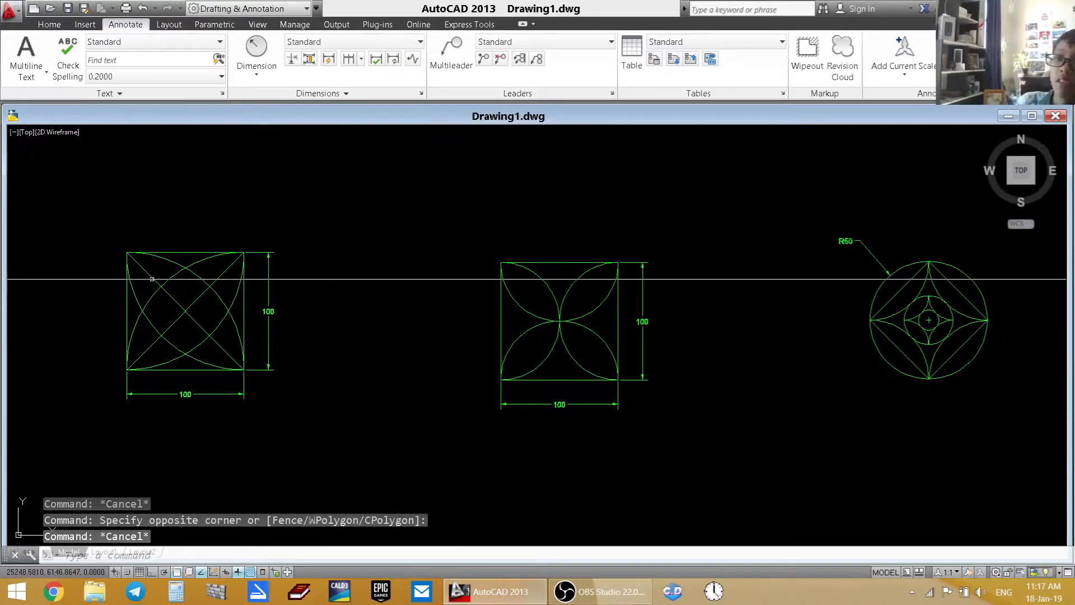
mouse_move(151, 277)
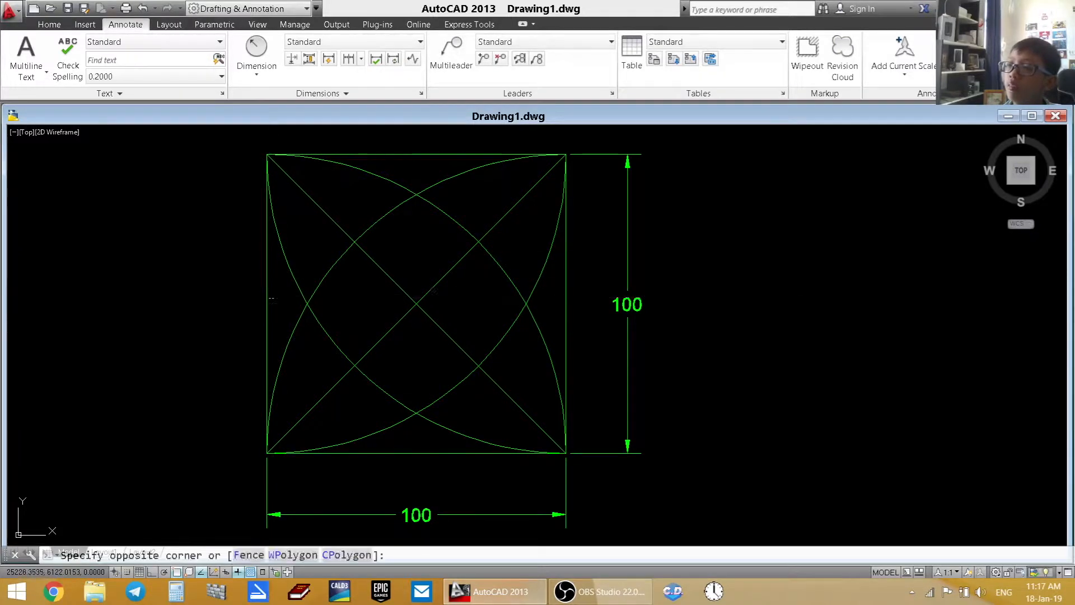
left_click(564, 452)
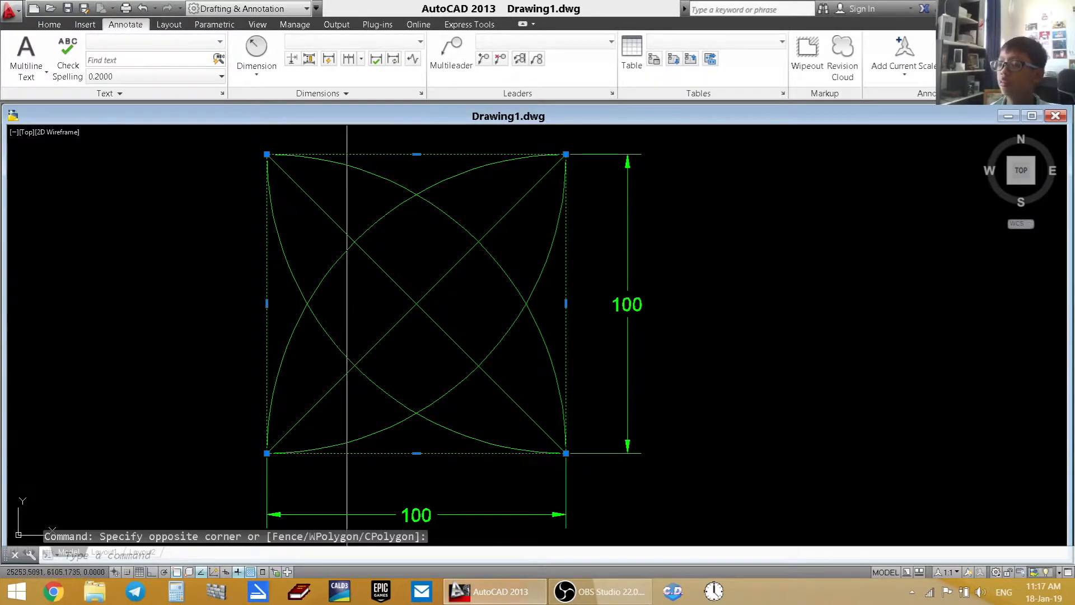
mouse_move(492, 284)
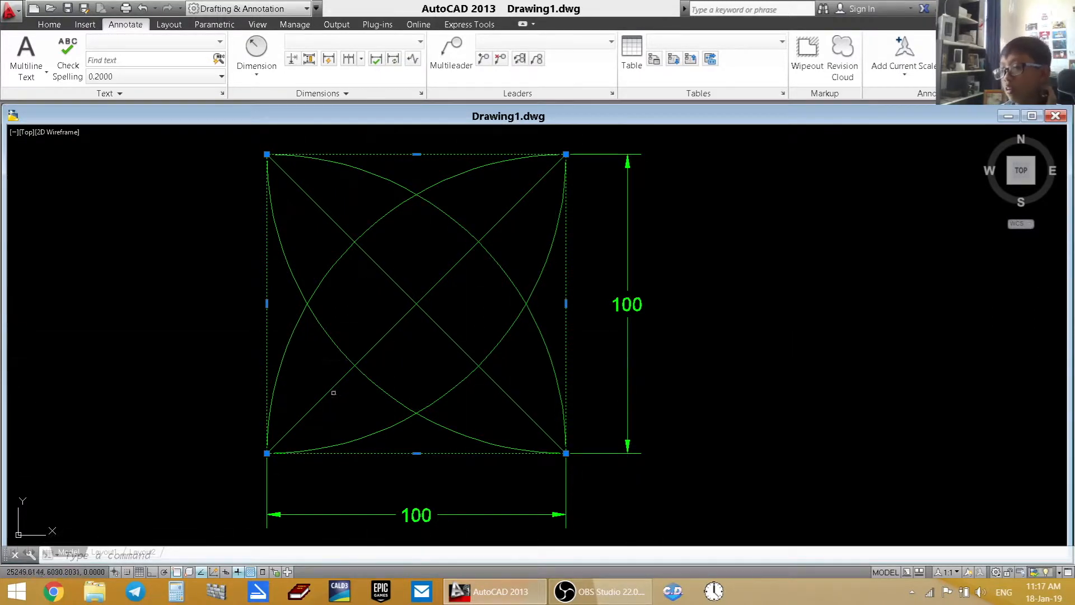
mouse_move(604, 430)
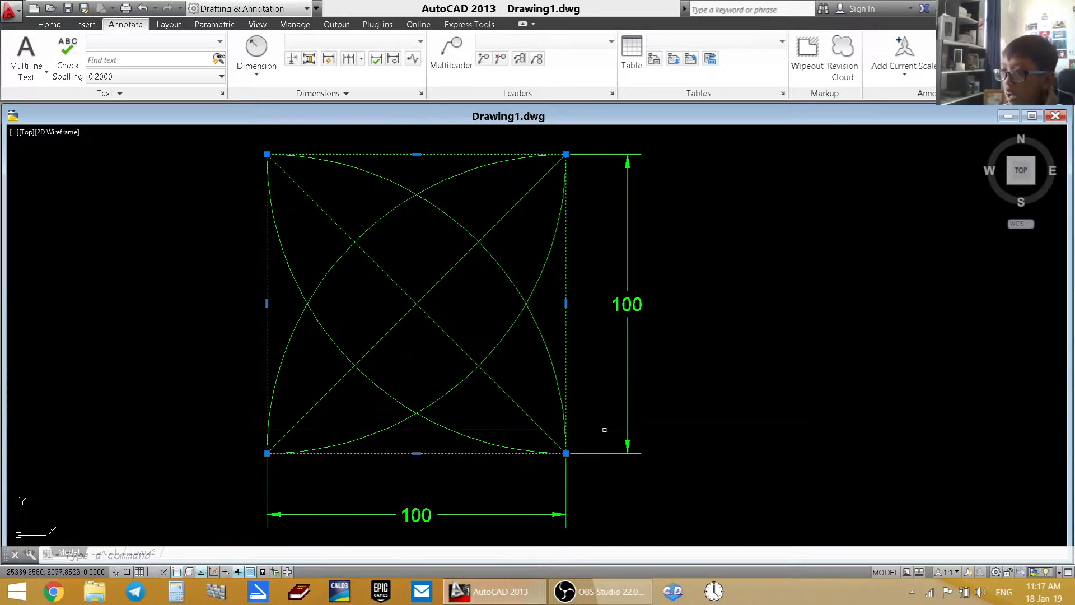
mouse_move(406, 236)
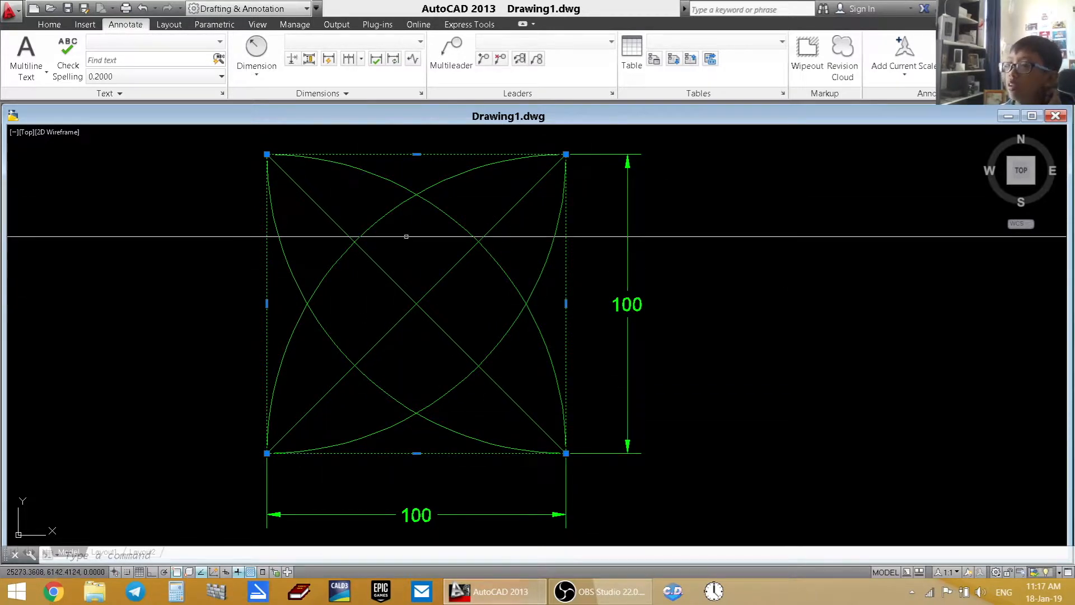
mouse_move(316, 397)
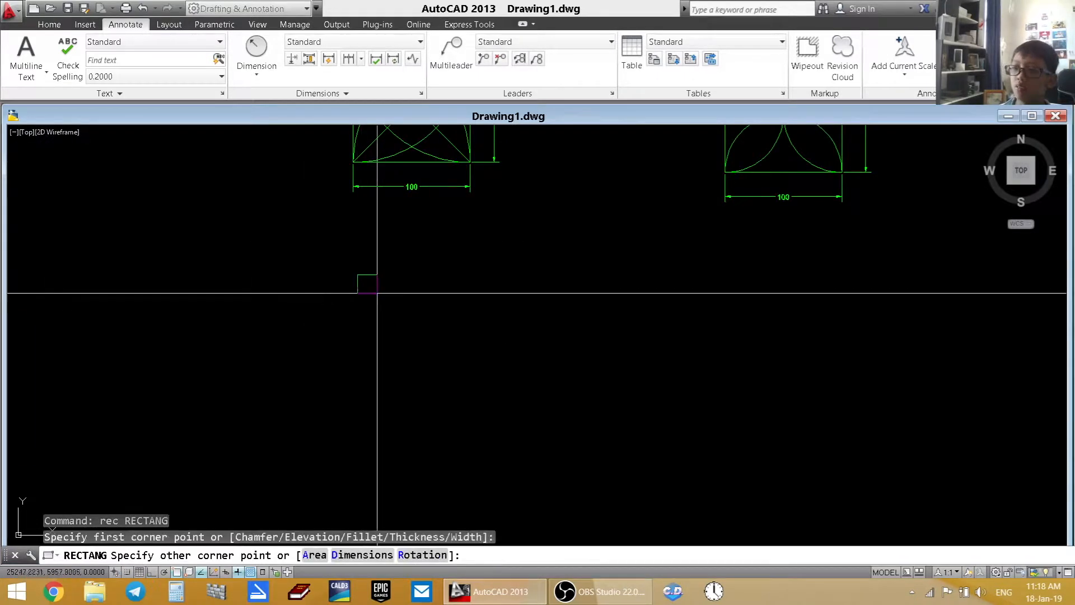
mouse_move(471, 385)
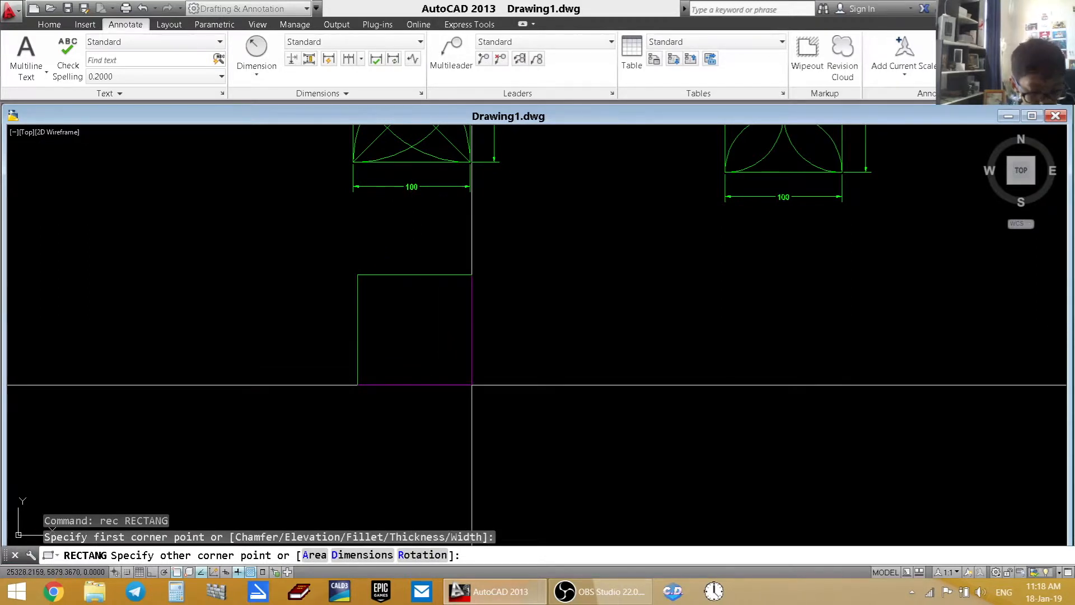
type("@10")
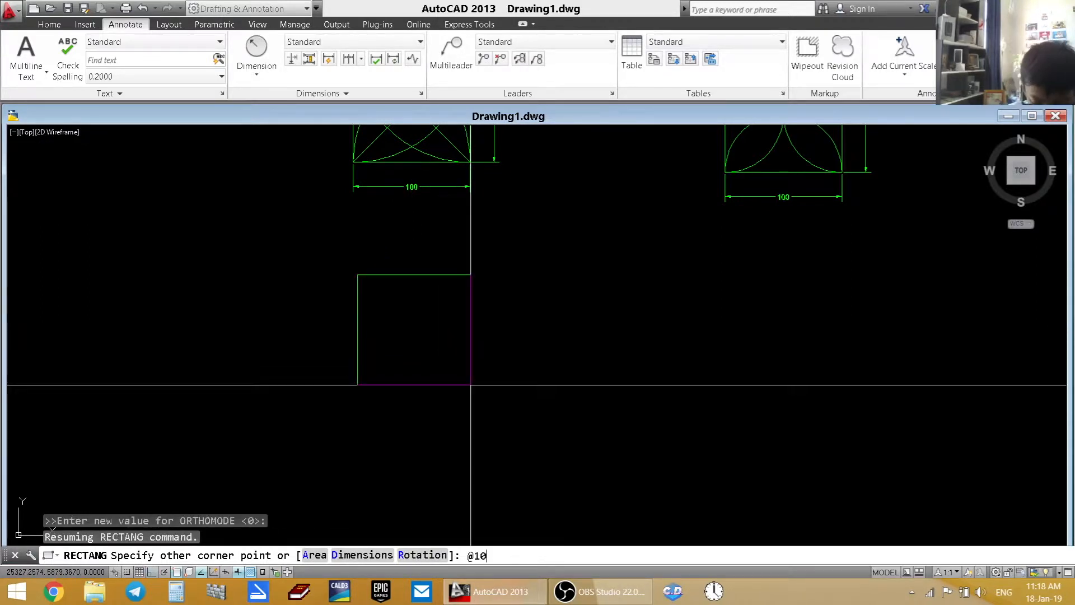
type("0,100")
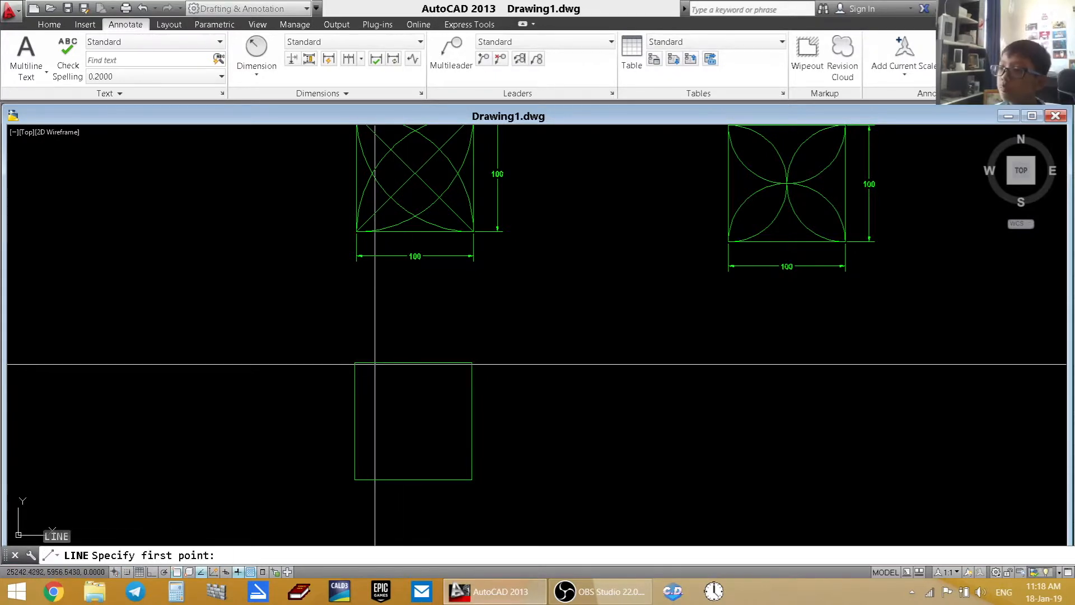
- Draw both corner-to-corner diagonals across the new square using endpoint snaps
left_click(355, 361)
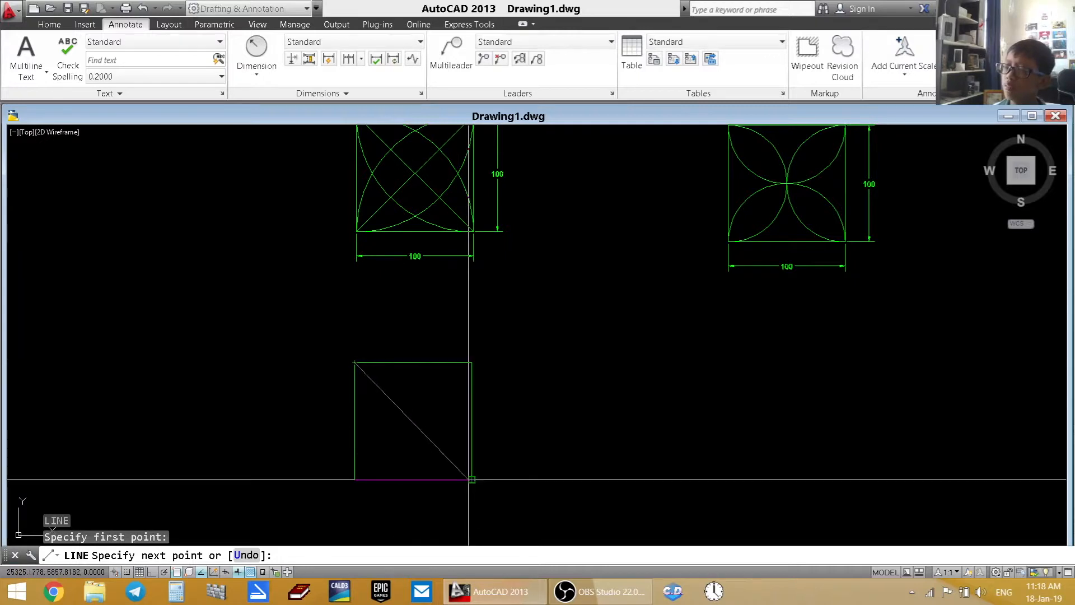
right_click(451, 472)
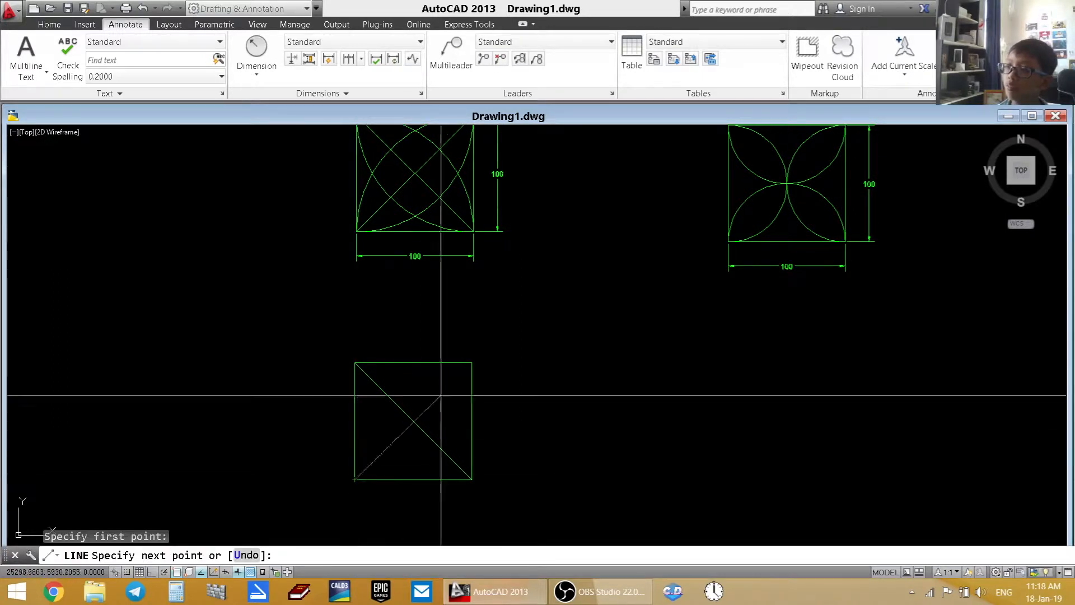
left_click(472, 362)
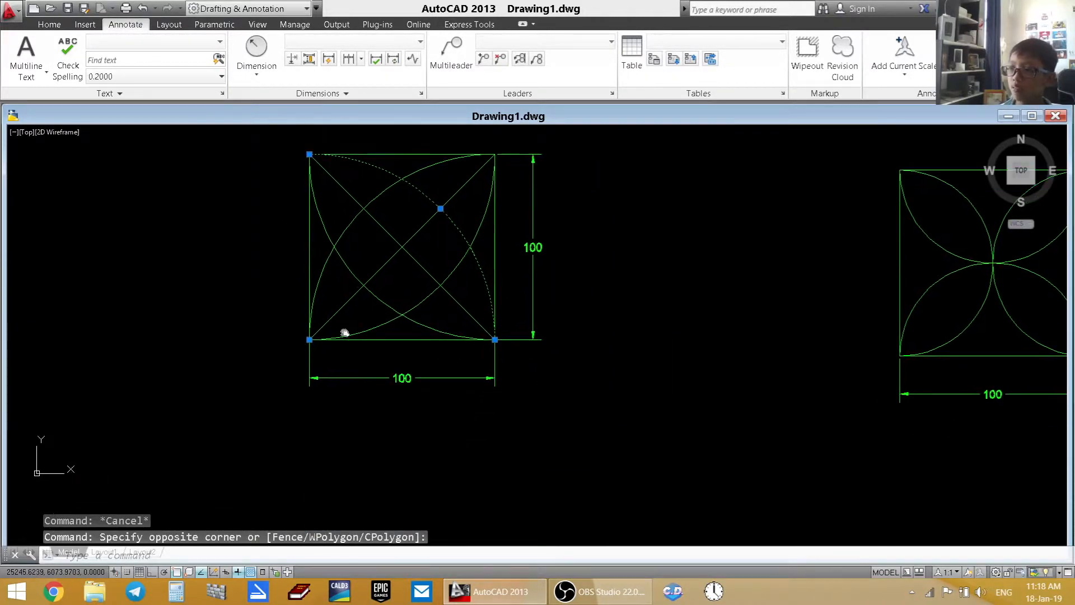
mouse_move(239, 295)
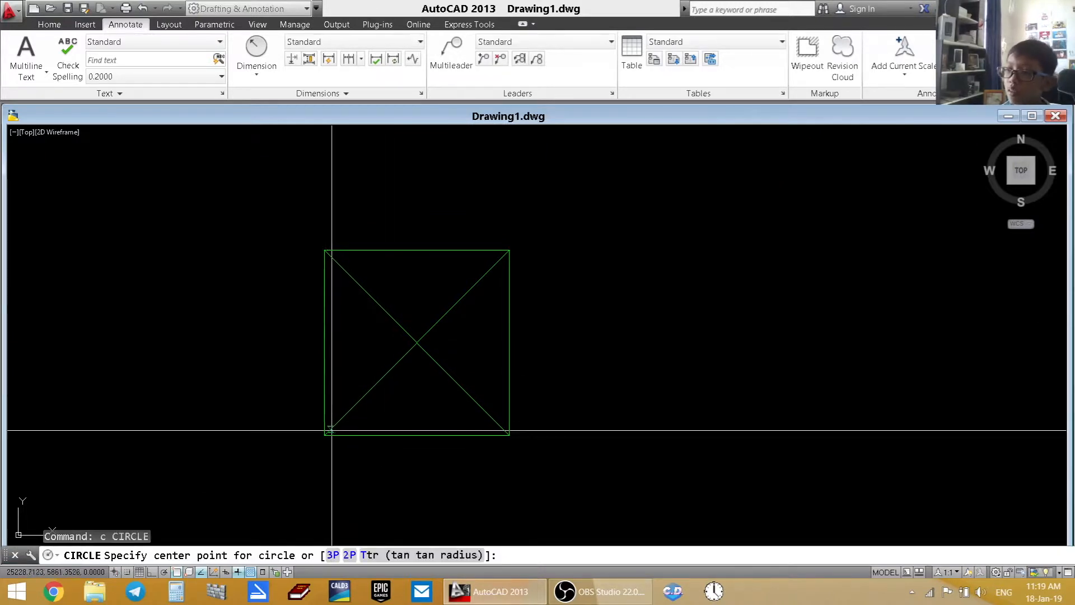
mouse_move(325, 435)
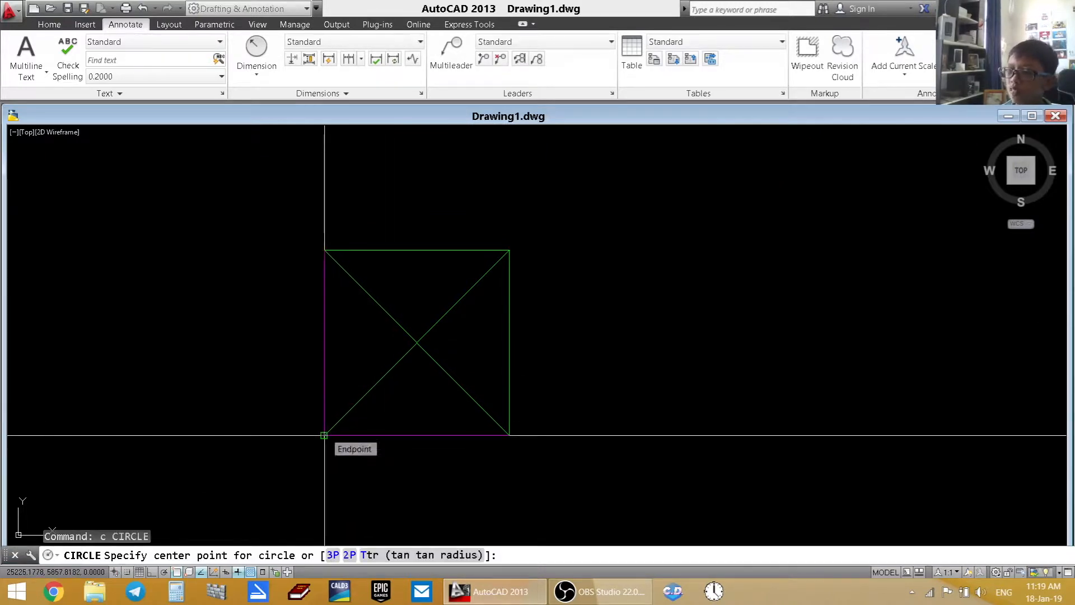
- Draw side-length circles centred on the square's bottom-left and top-right corners
left_click(325, 436)
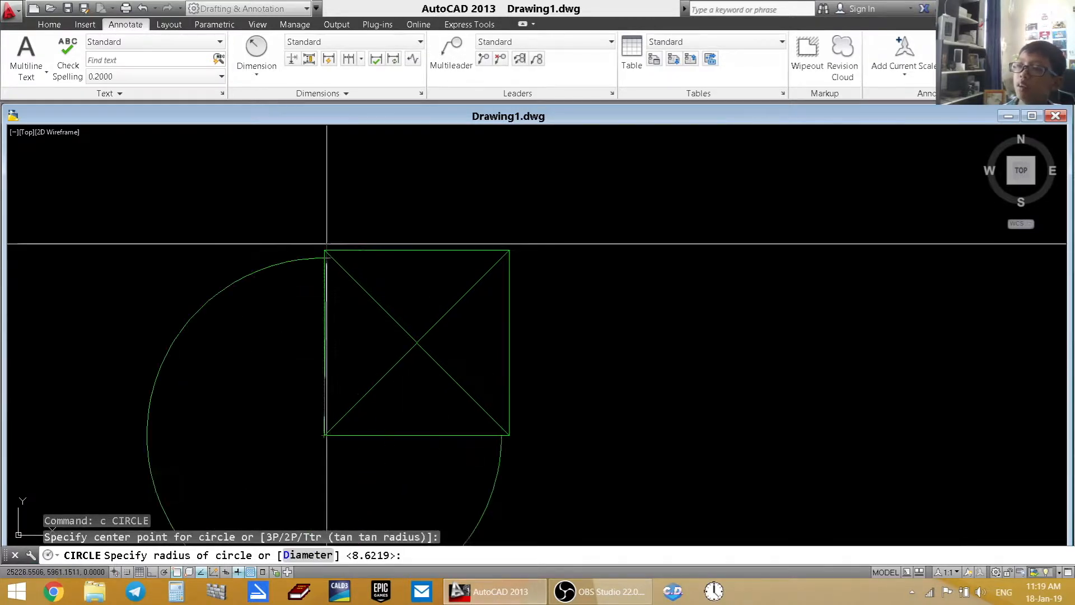
mouse_move(434, 363)
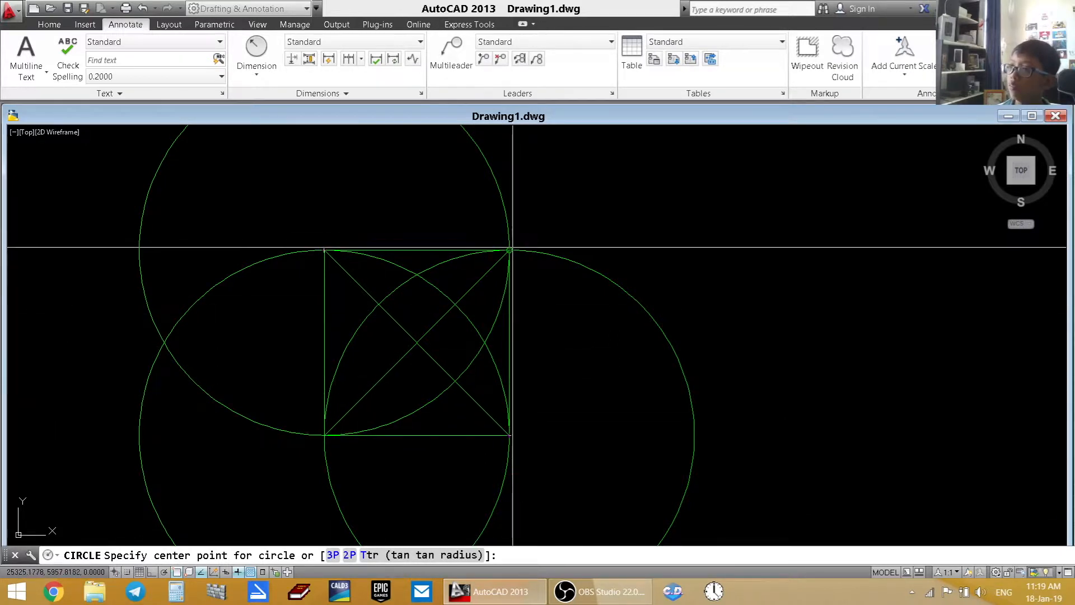
left_click(510, 252)
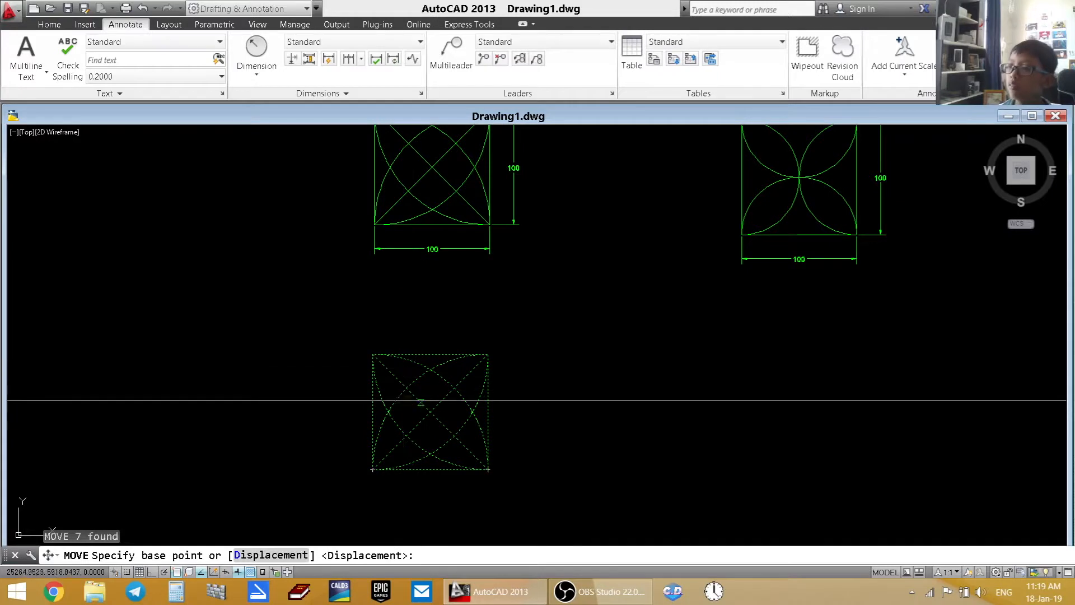
- Move the finished crossed-arc copy from its base point to sit beside the original tile
left_click(387, 285)
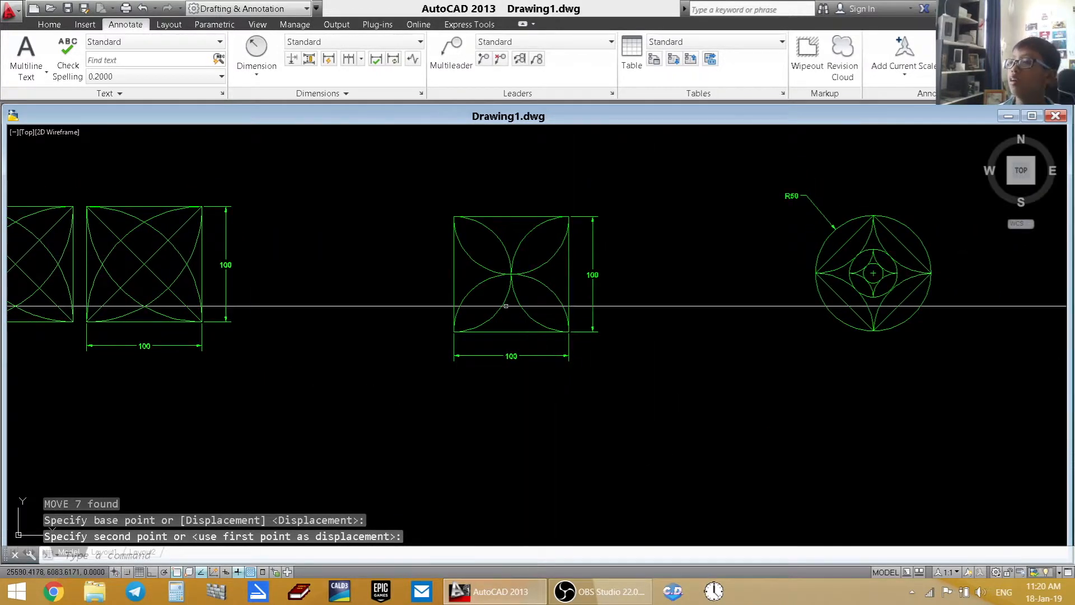
type("re")
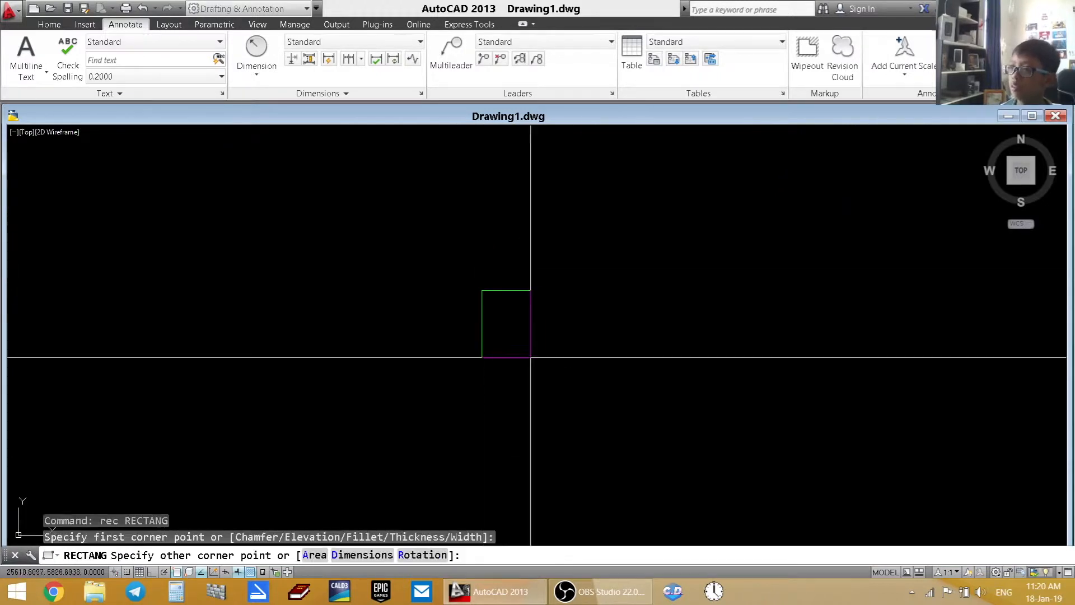
type("@")
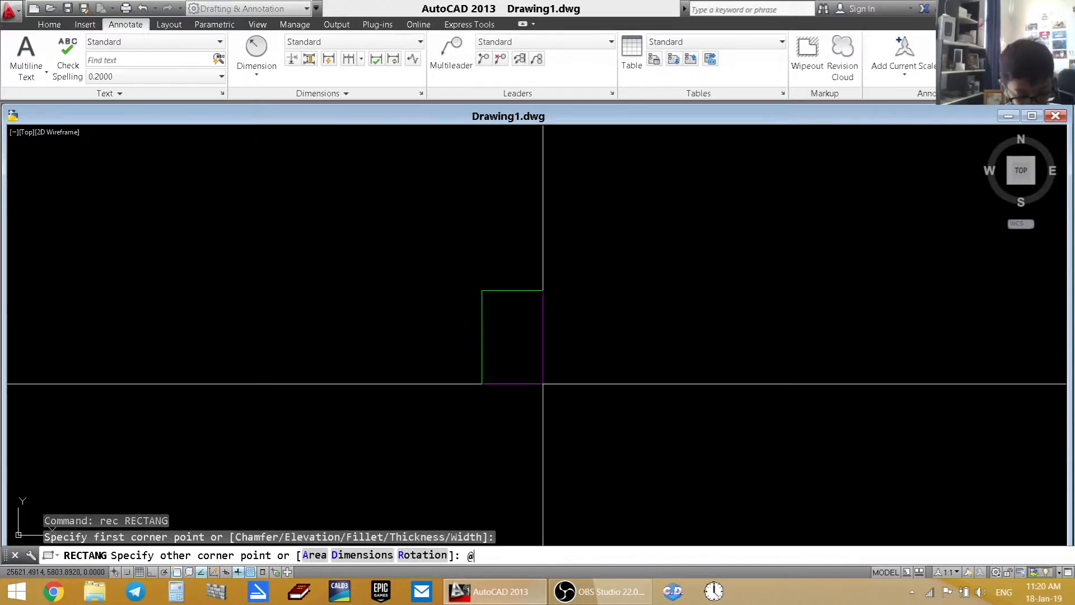
type("100,1")
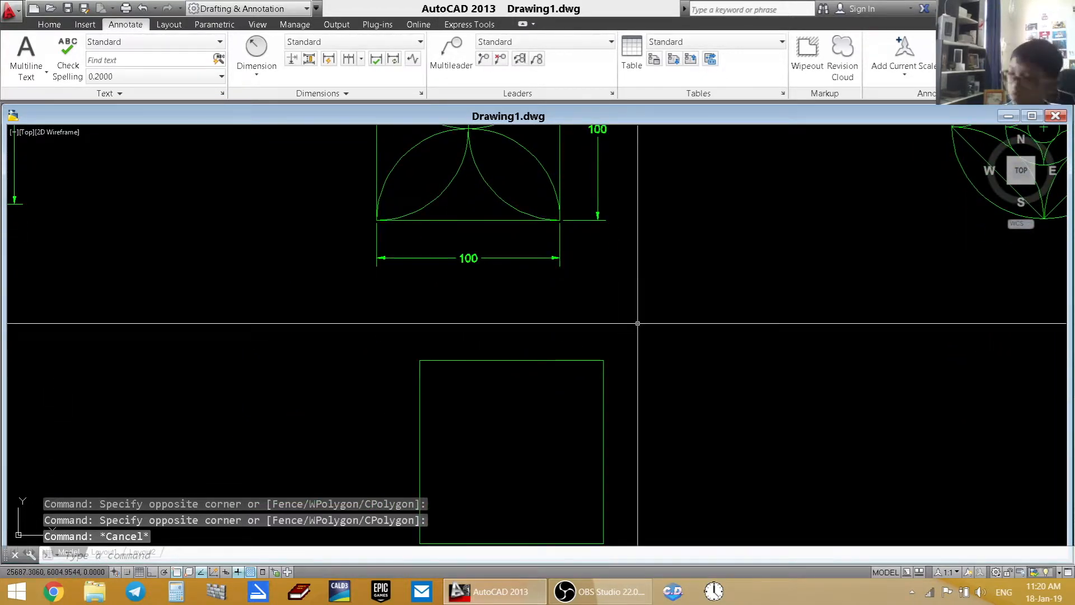
- Draw a circle centred on the square's left edge midpoint
type("2P")
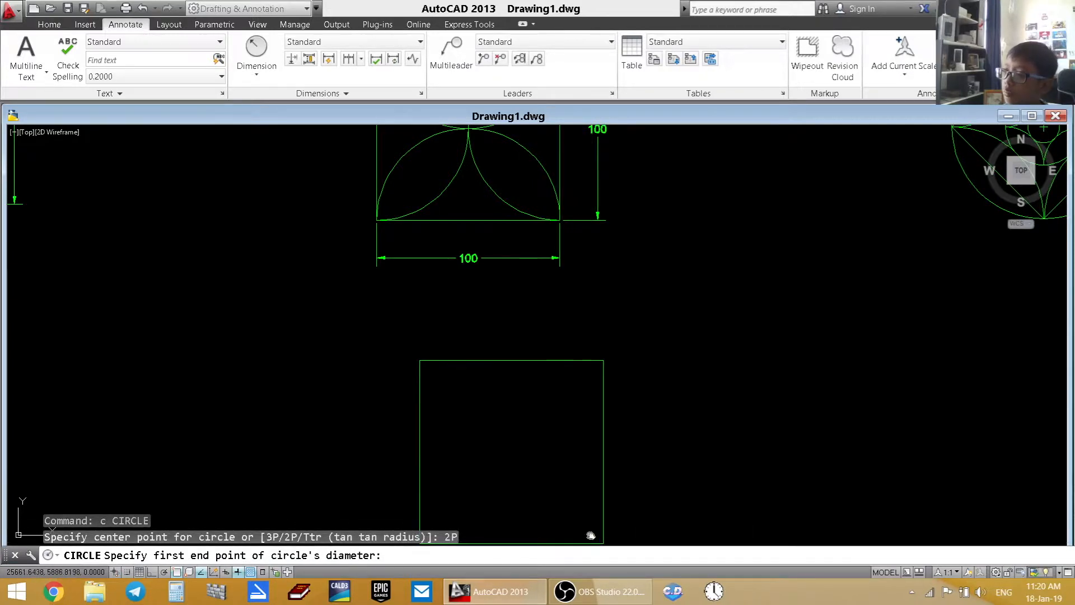
left_click(426, 310)
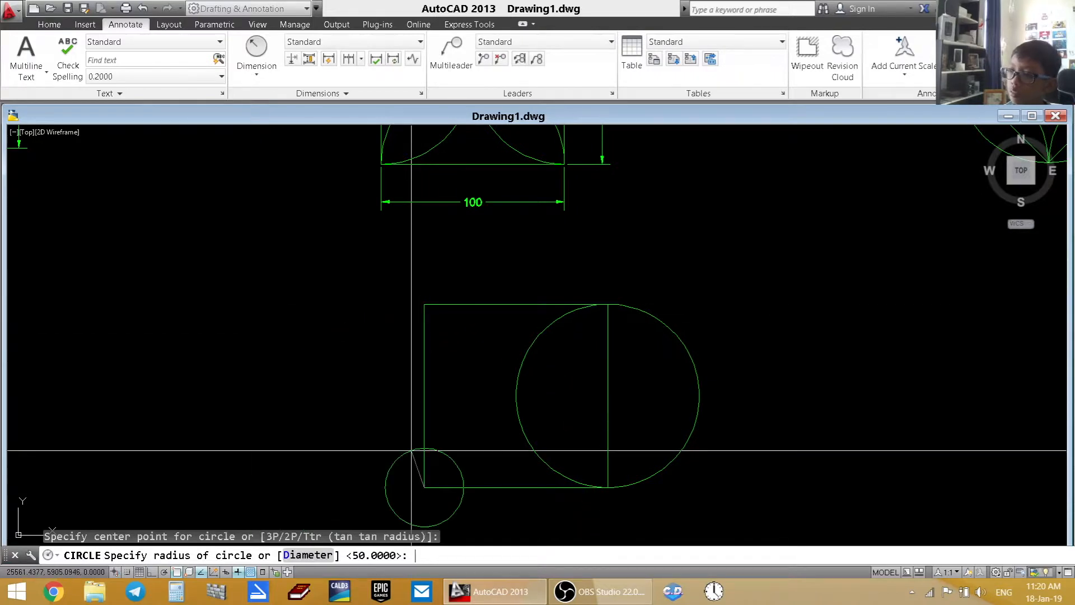
key("Escape")
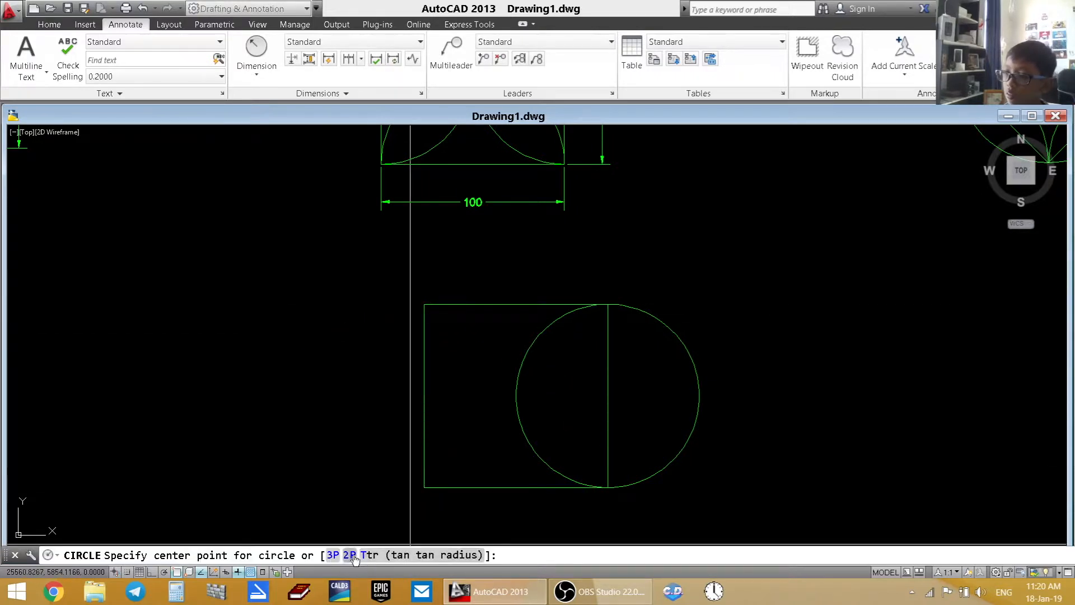
left_click(351, 555)
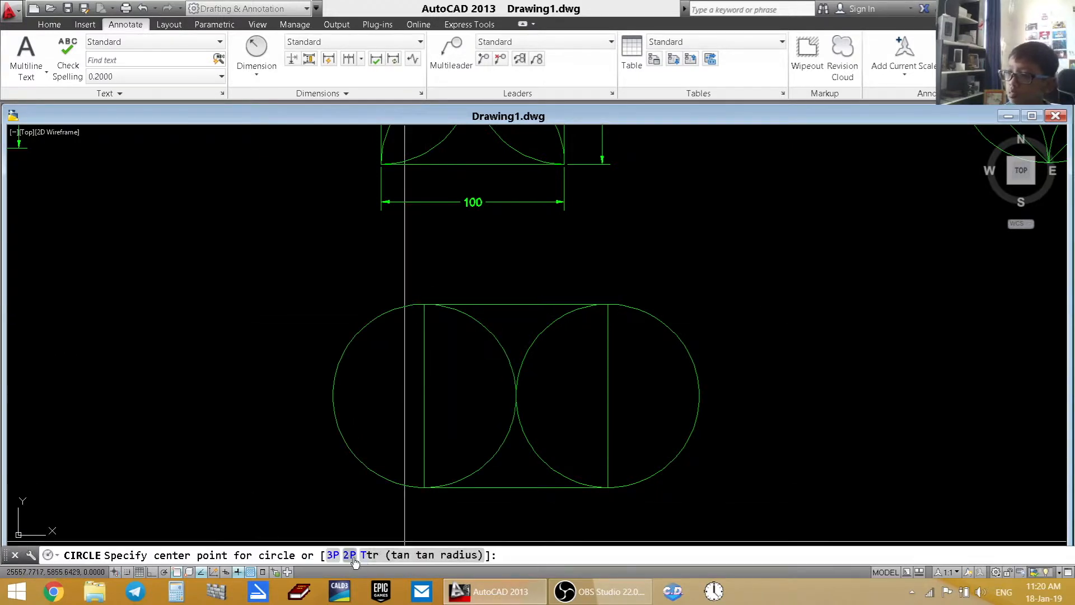
- Draw a 2P circle spanning the square's top edge between its two top corners
left_click(348, 554)
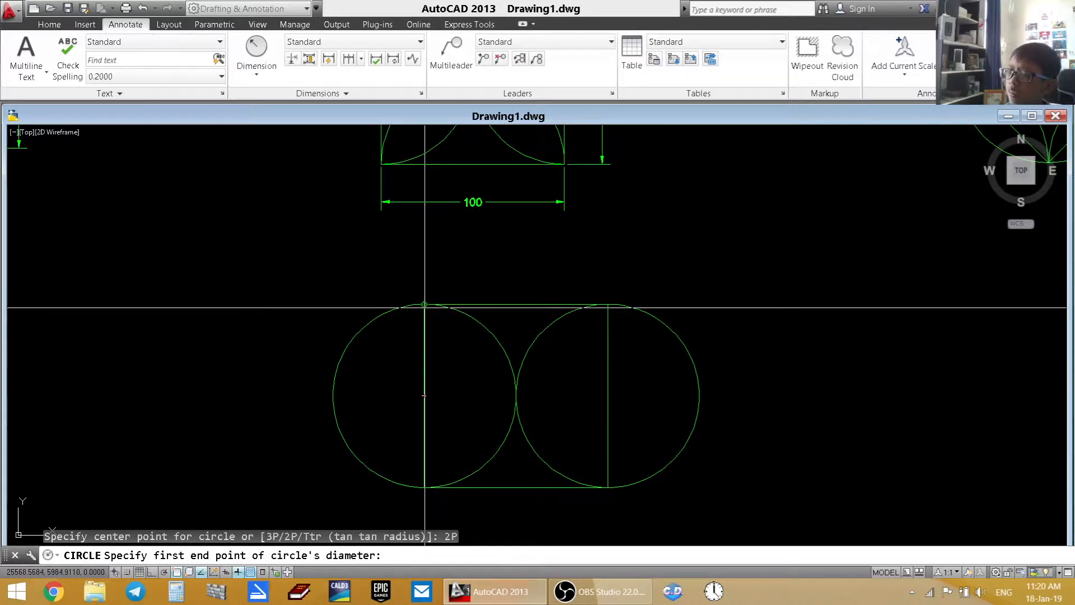
left_click(424, 304)
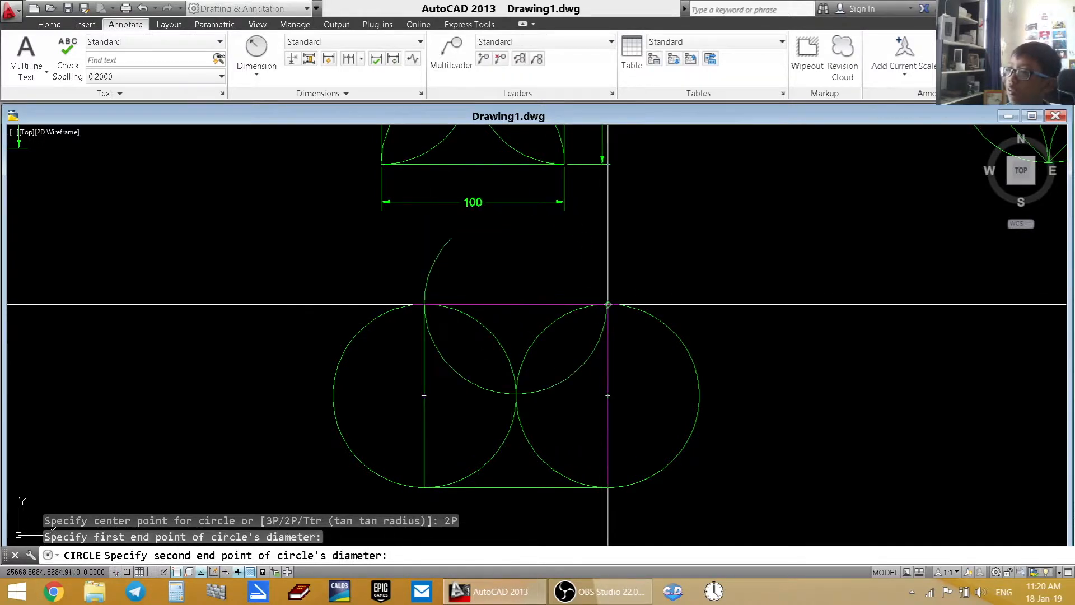
left_click(606, 304)
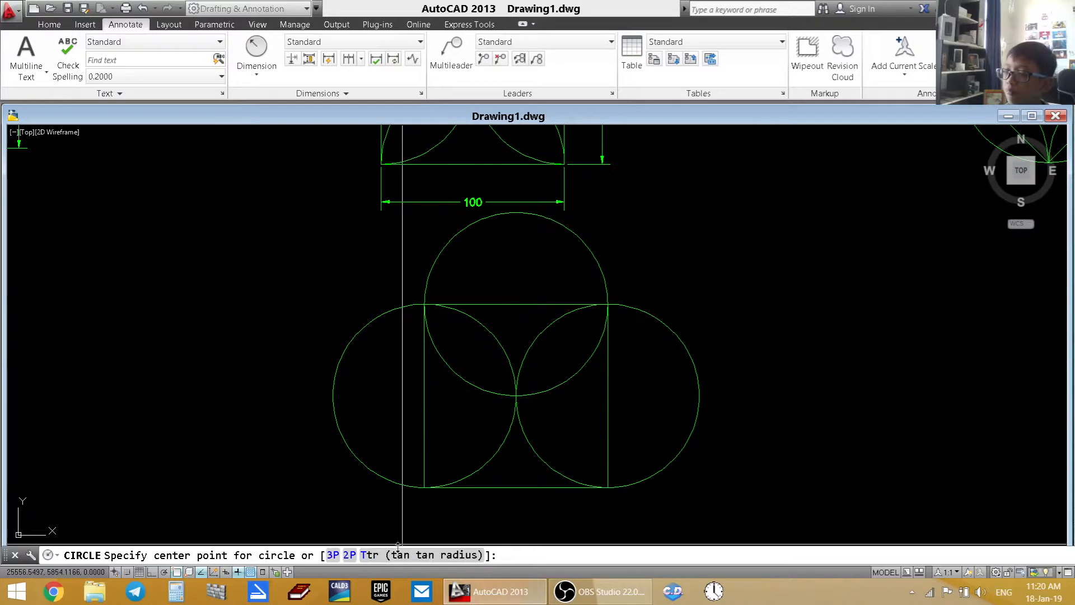
type("2P")
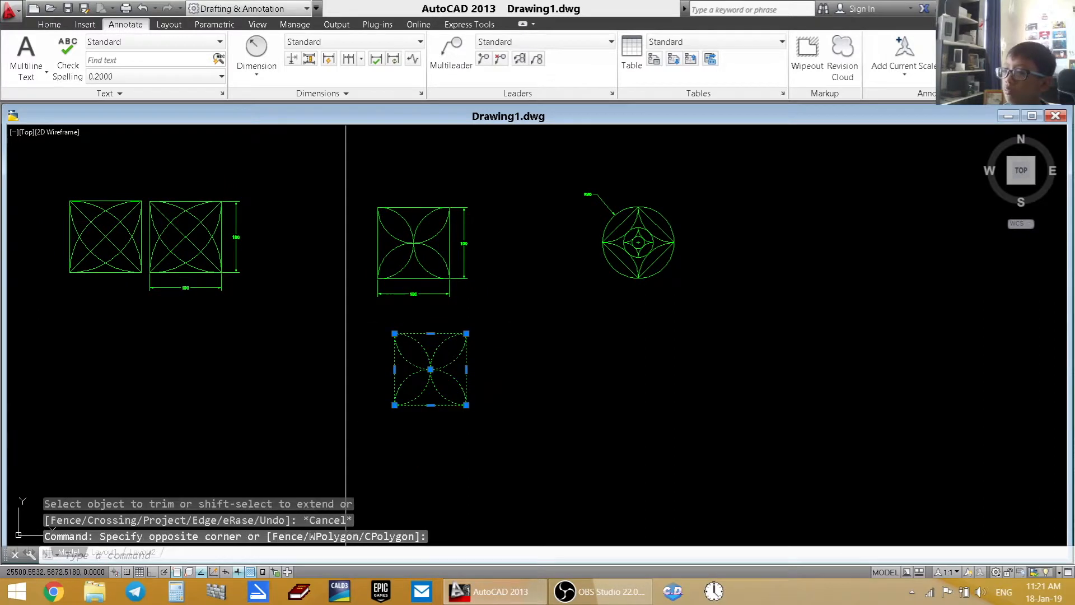
- Move the redrawn four-petal square by its top corner to sit beside the original tile
type("mn")
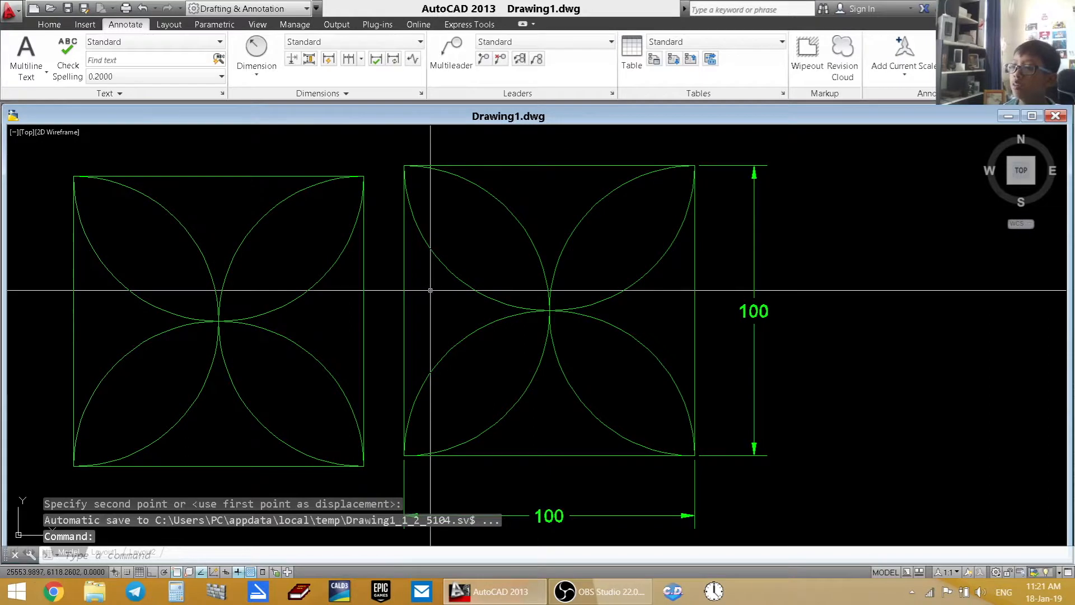
mouse_move(269, 194)
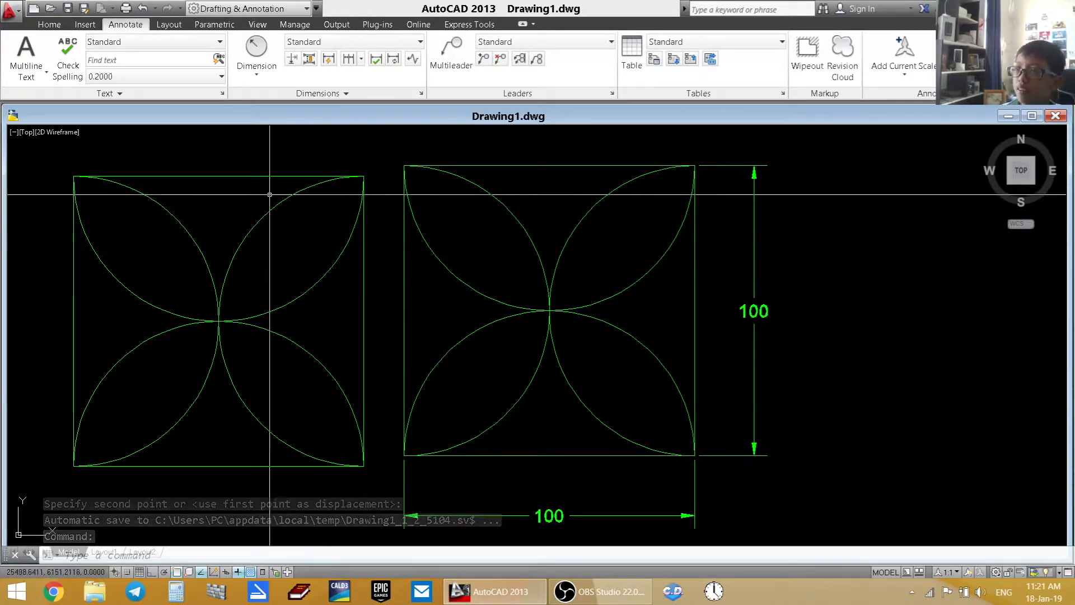
left_click(219, 322)
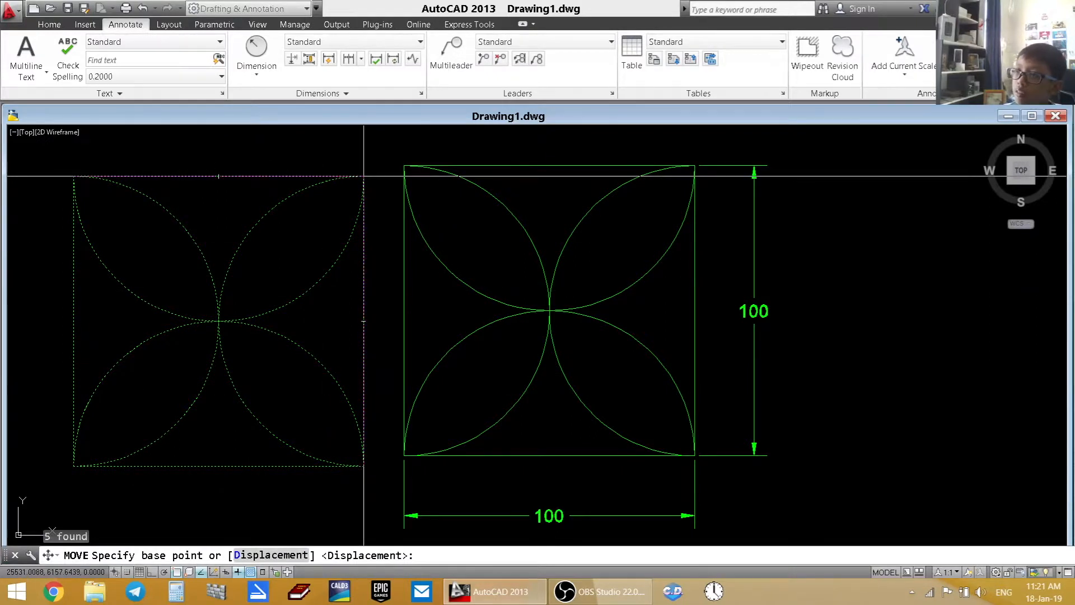
left_click(404, 165)
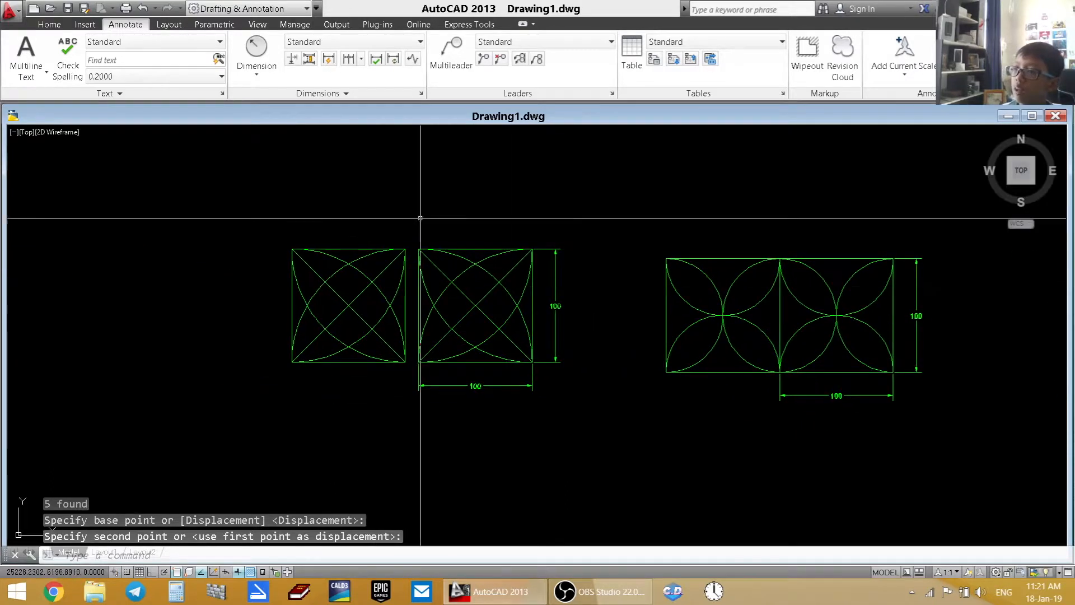
left_click(371, 212)
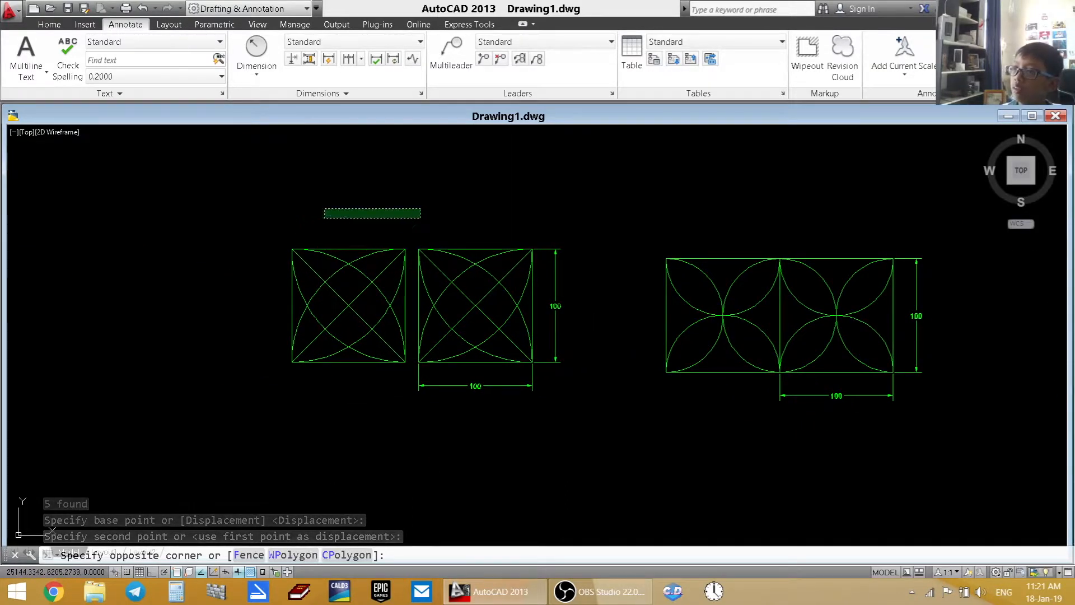
- Move the window-selected crossed-arc copy by a corner base point flush against its original
left_click(348, 305)
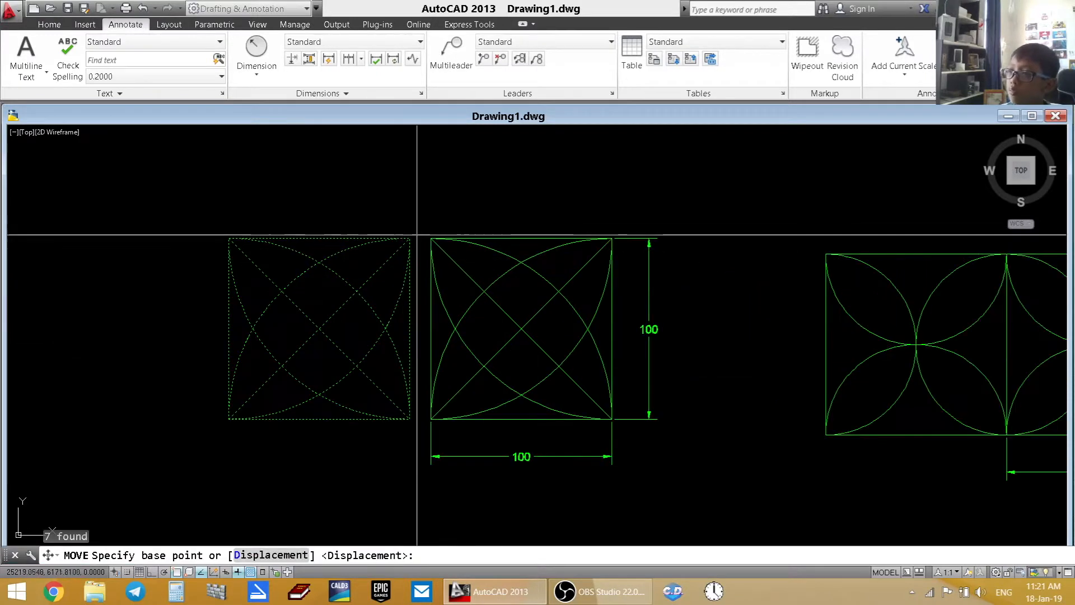
left_click(430, 245)
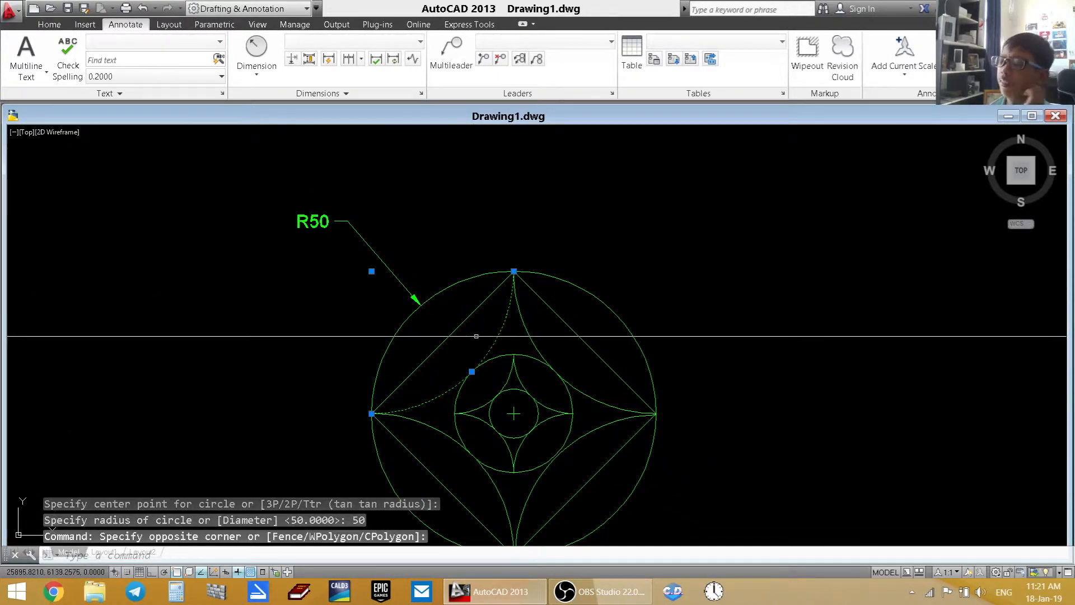
mouse_move(456, 371)
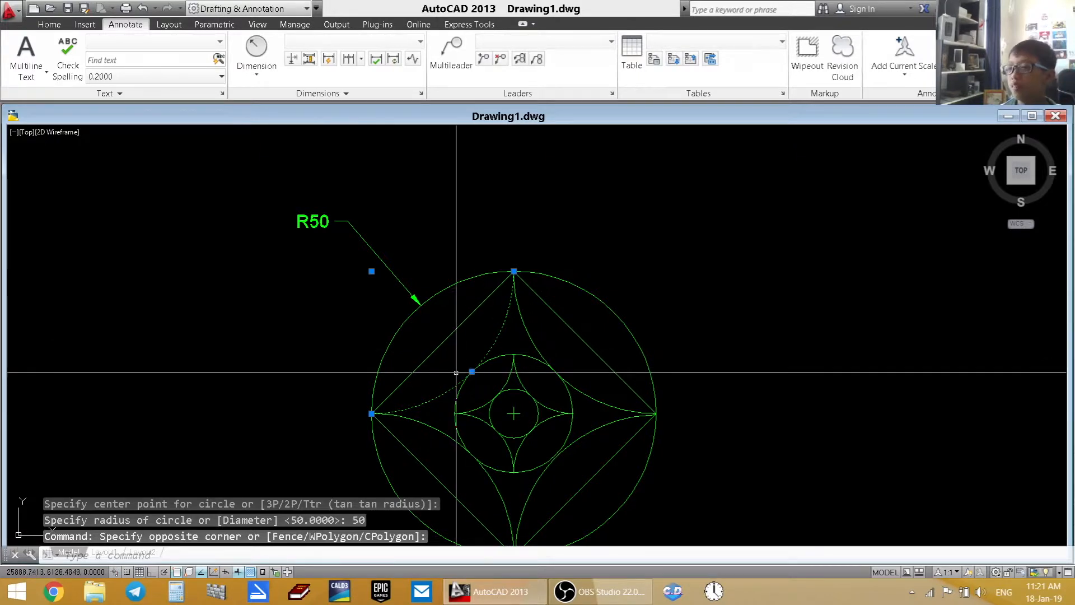
- Inspect the circle star, then draw a standalone radius 50 circle to begin its copy
key("Escape")
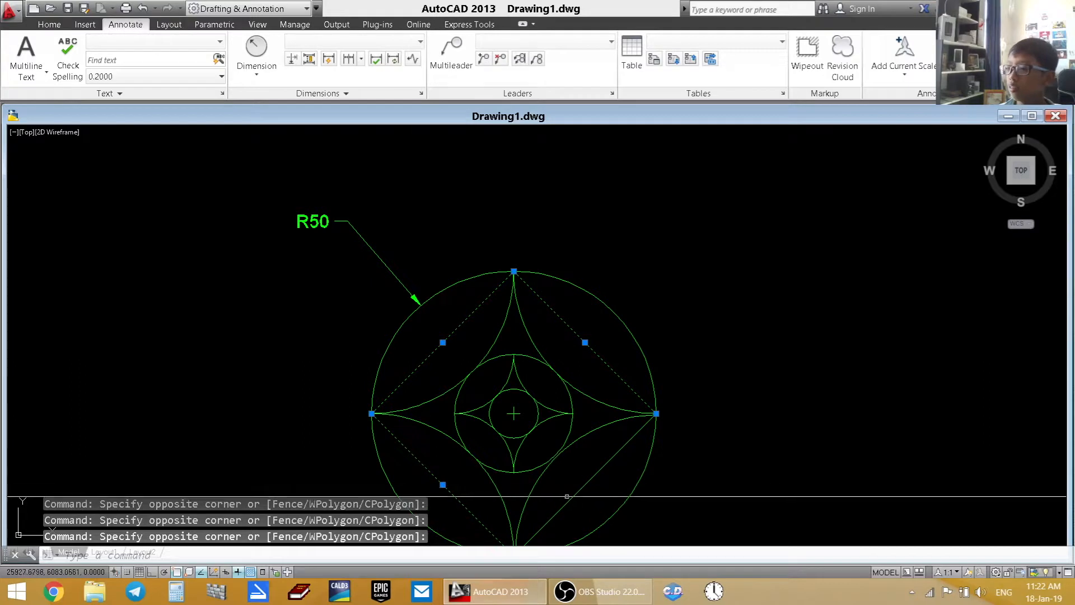
scroll("down", 3)
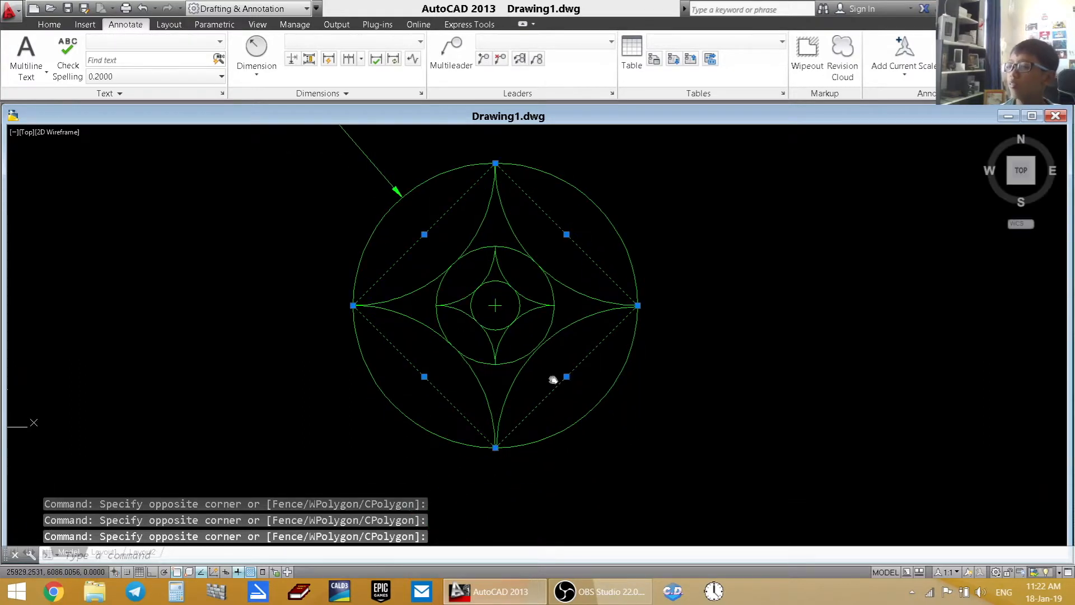
key("Escape")
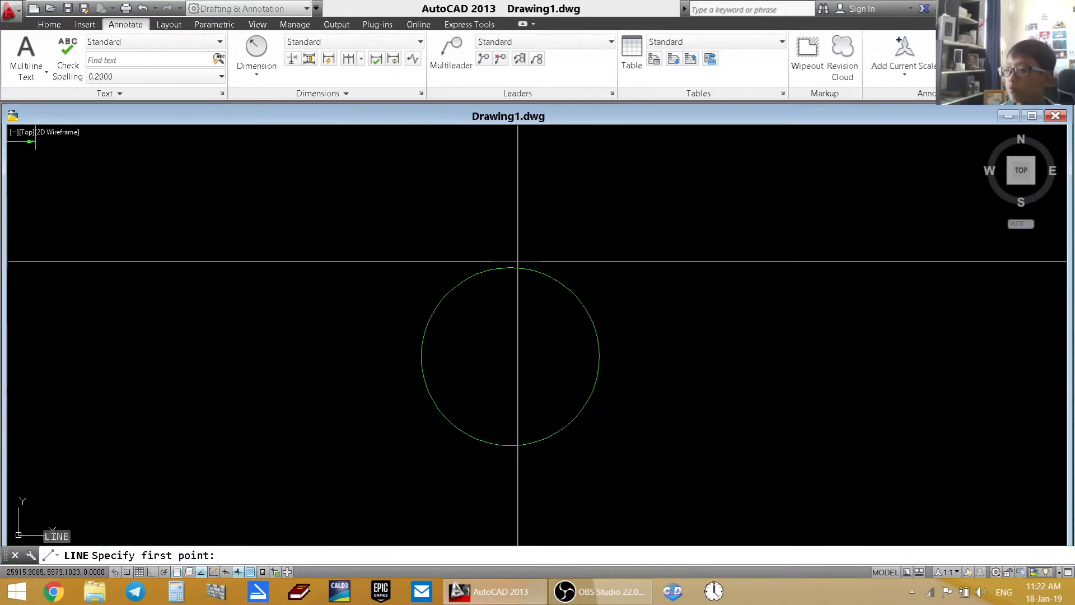
- Join the circle's bottom, right and top quadrant points with lines for the inscribed diamond
left_click(507, 441)
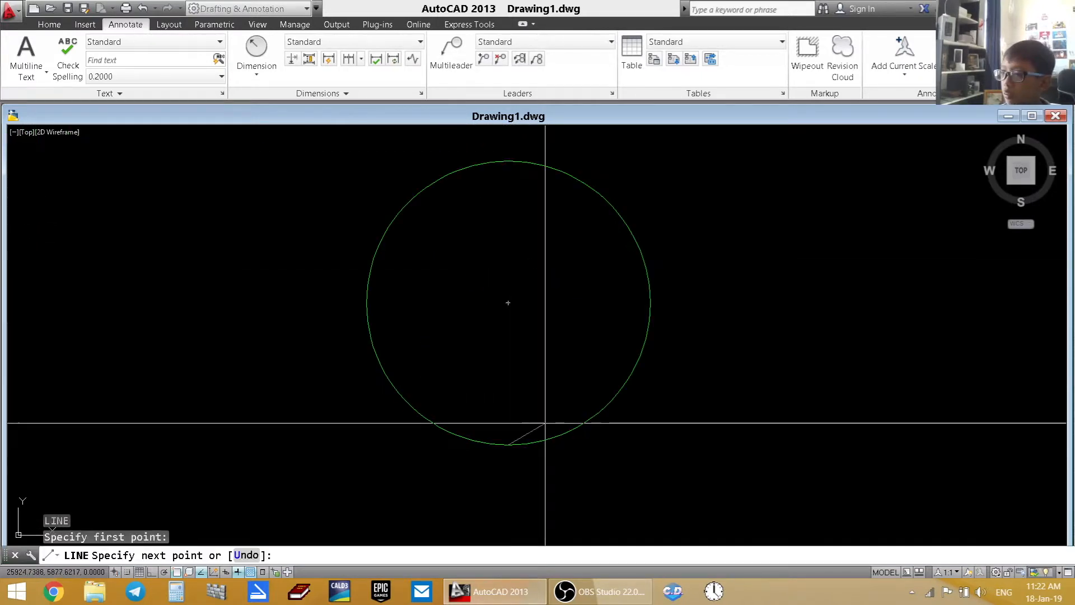
left_click(648, 303)
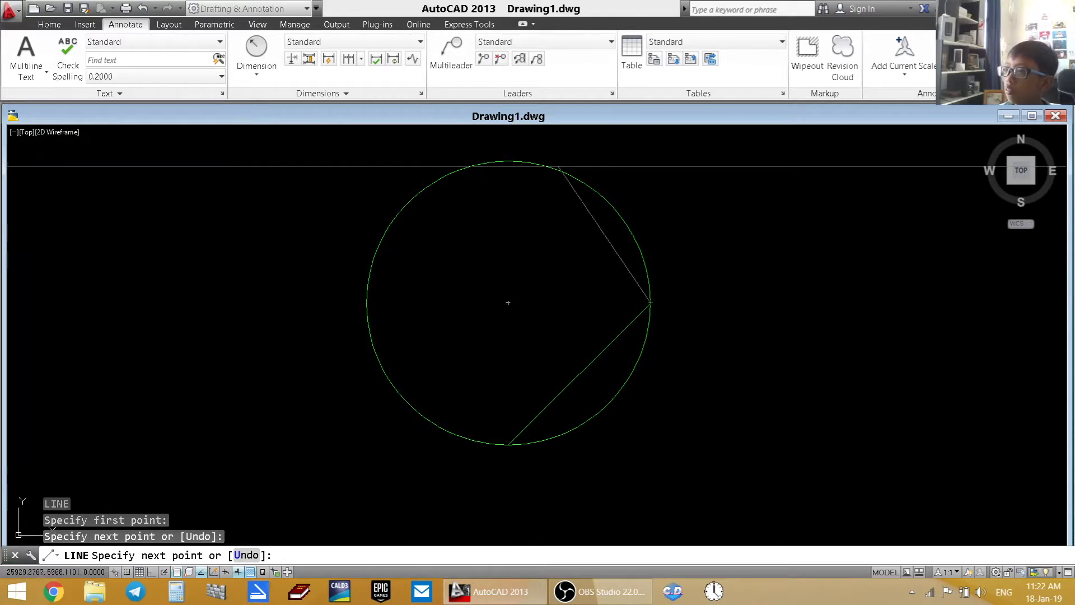
left_click(507, 165)
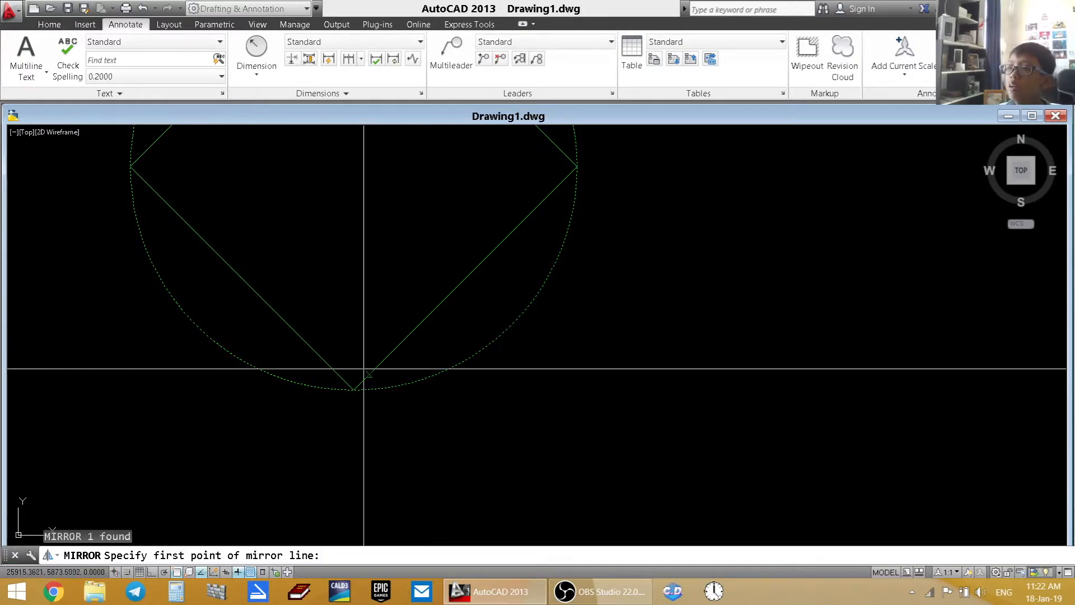
mouse_move(352, 389)
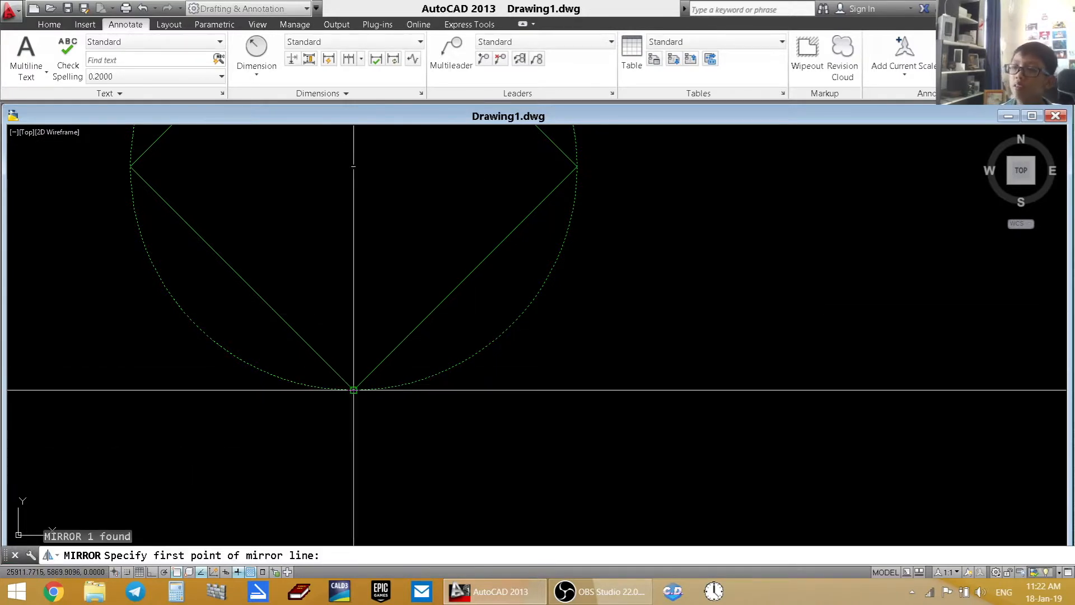
- Mirror the circle through its bottom and left quadrant points, keeping the original circle
left_click(352, 390)
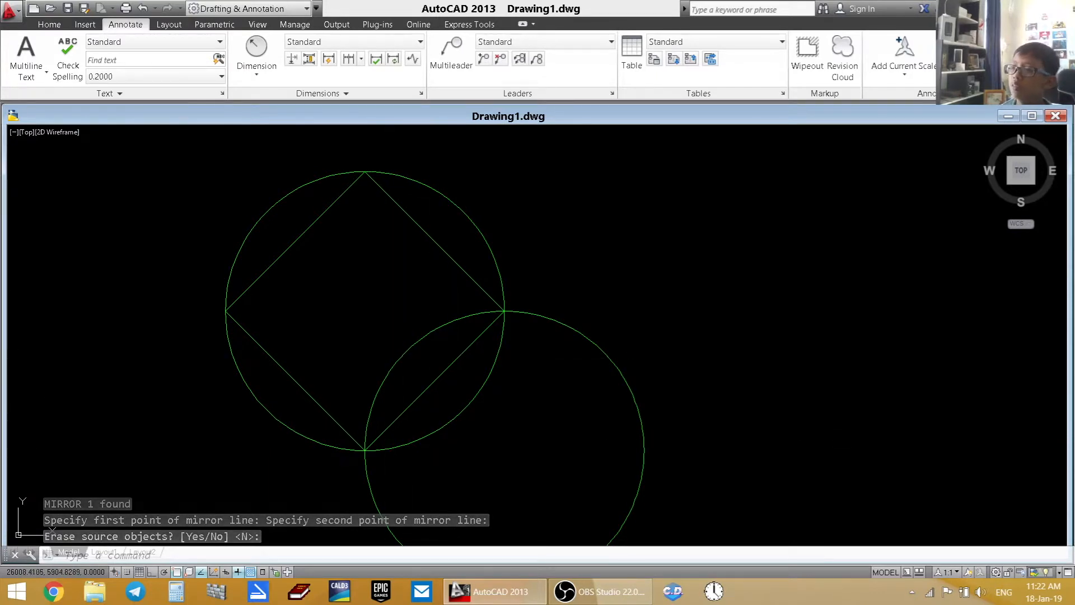
left_click(565, 351)
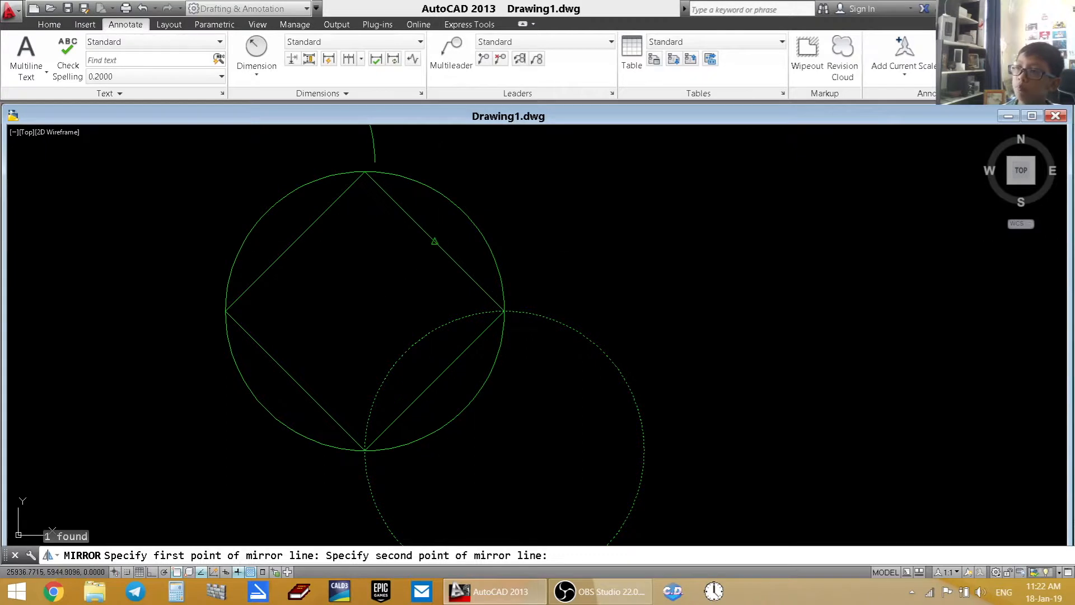
left_click(433, 242)
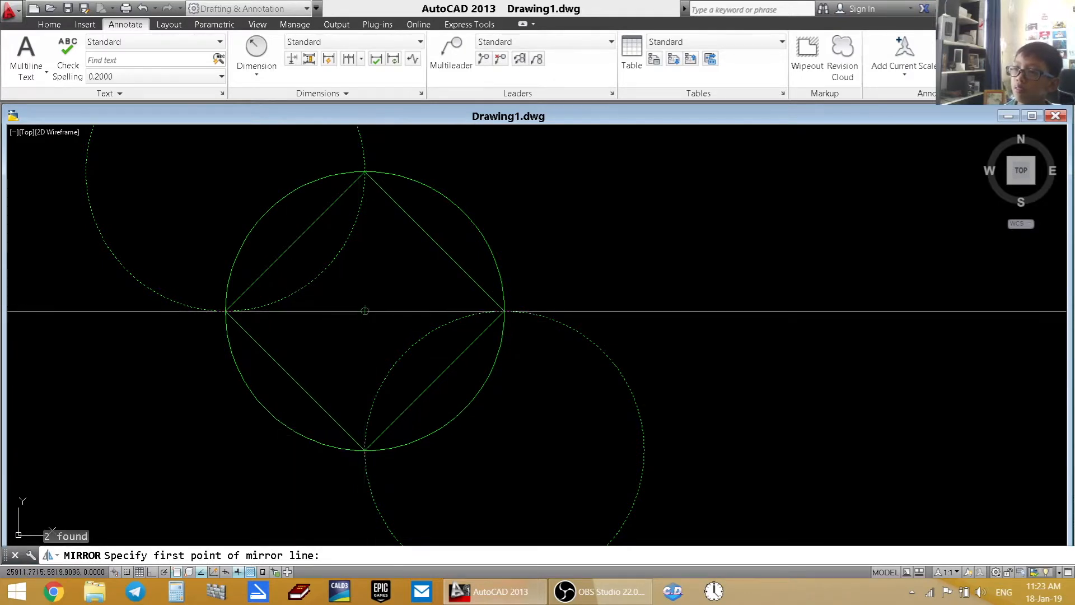
left_click(364, 171)
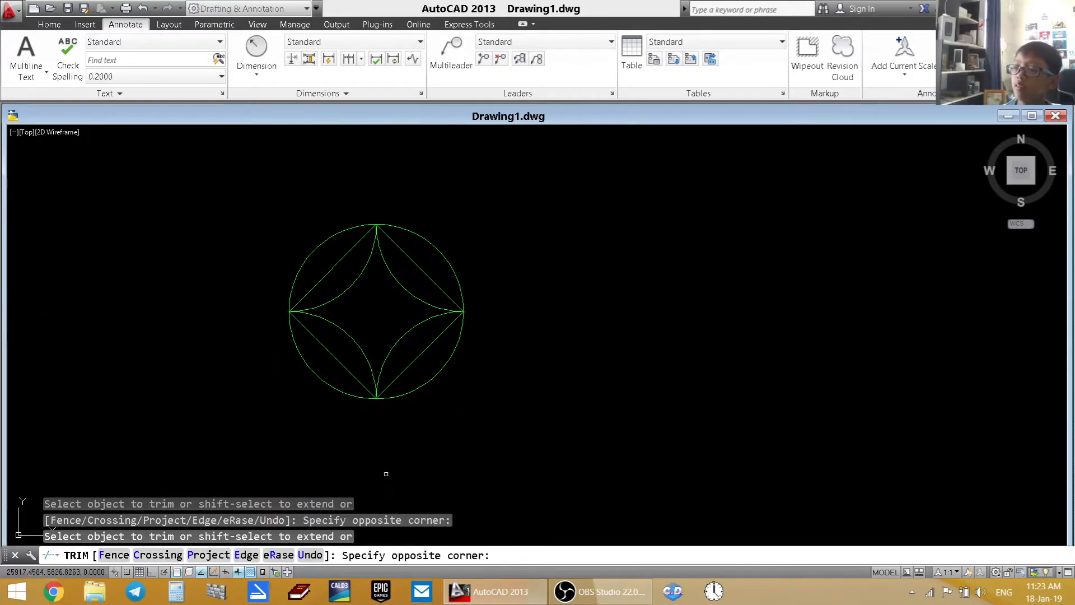
- Delete the tile's middle circle and start a new circle centred on the tile centre
key("Escape")
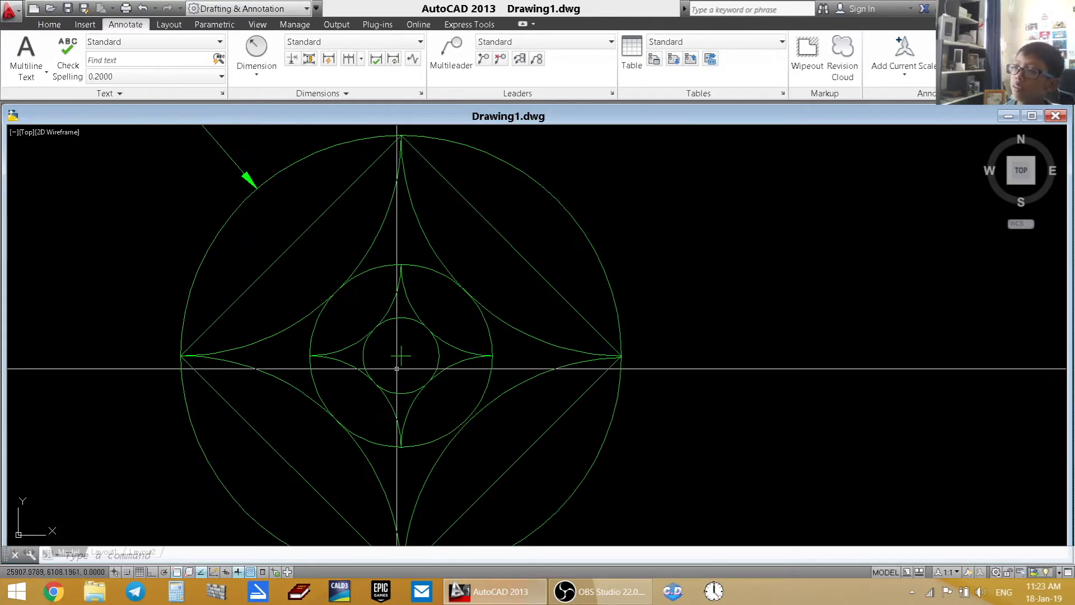
left_click(401, 355)
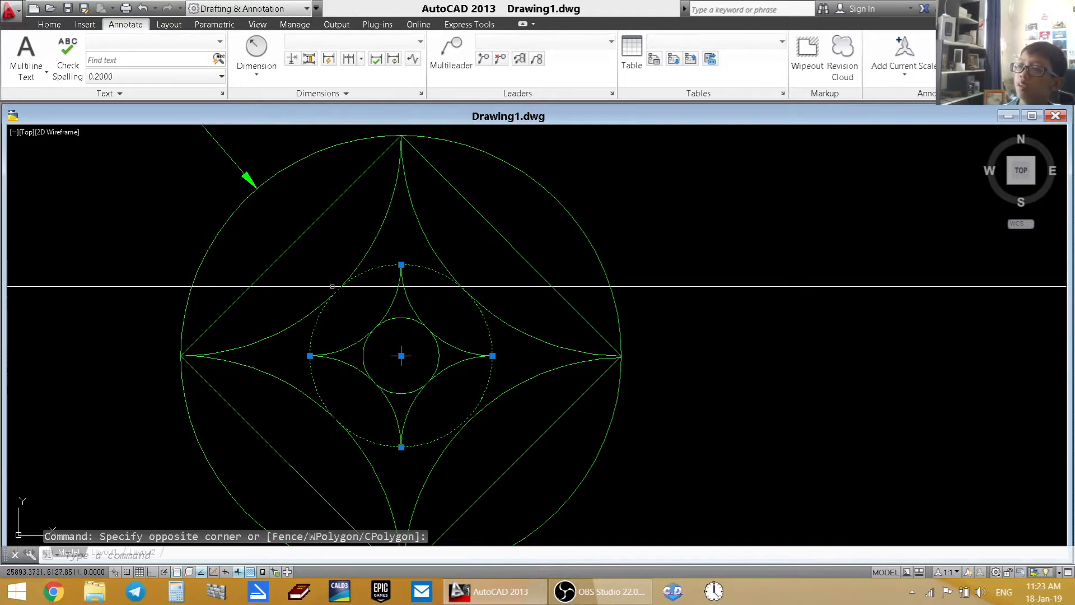
key("Escape")
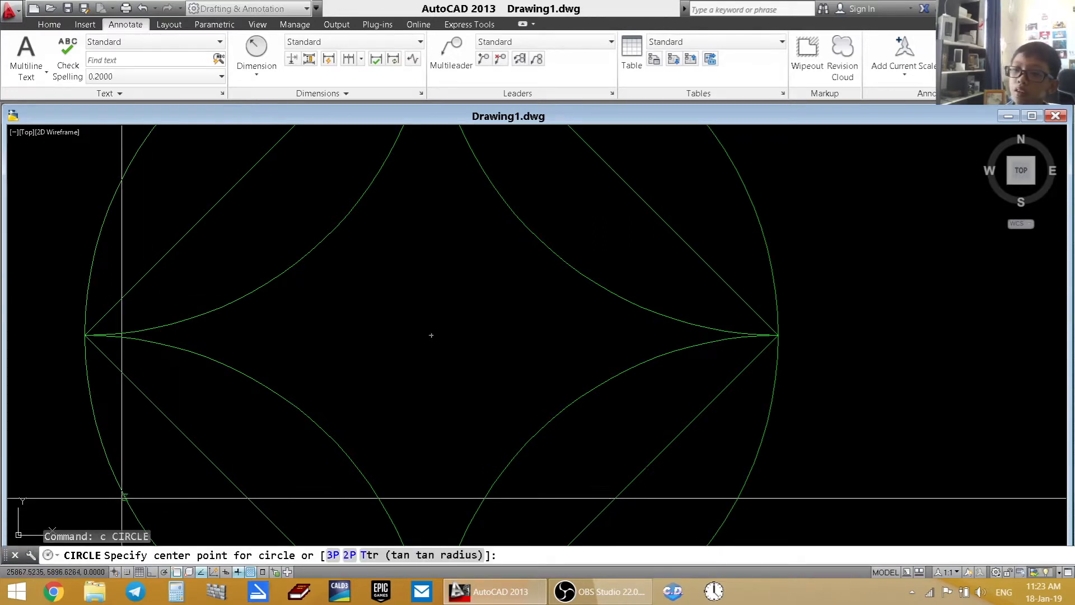
mouse_move(430, 334)
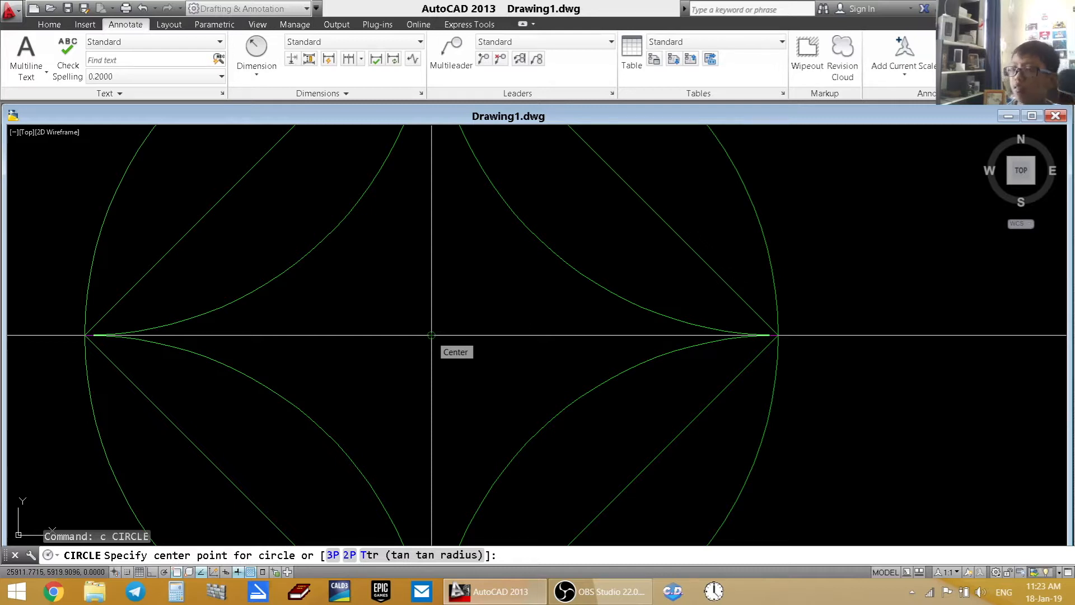
left_click(432, 335)
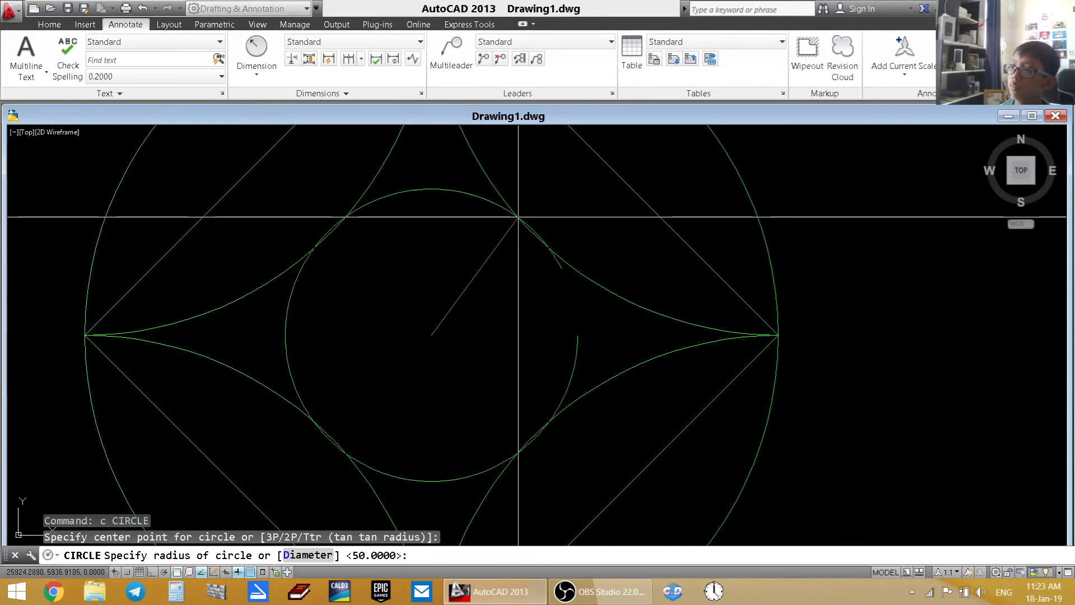
mouse_move(533, 233)
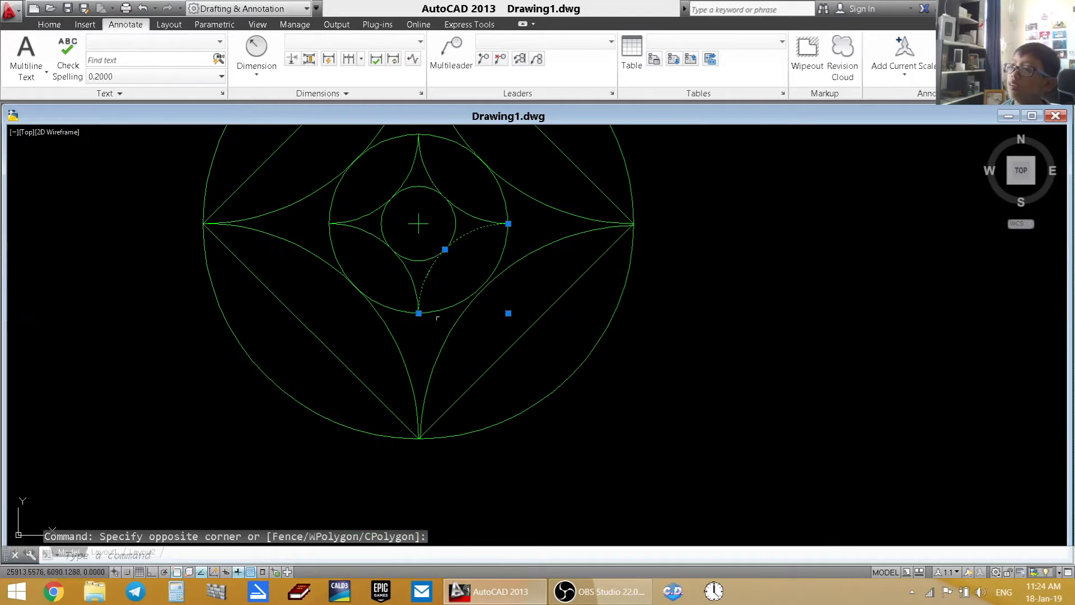
- Erase the inner arcs and small circle, then draw three-point circles through the star intersections in each quadrant
key("Escape")
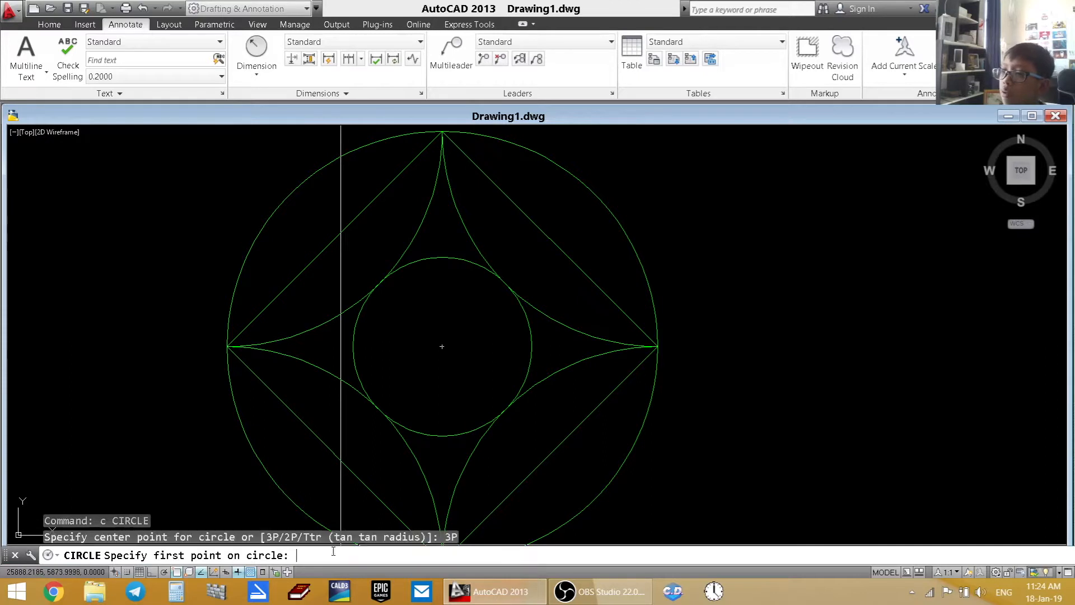
mouse_move(442, 437)
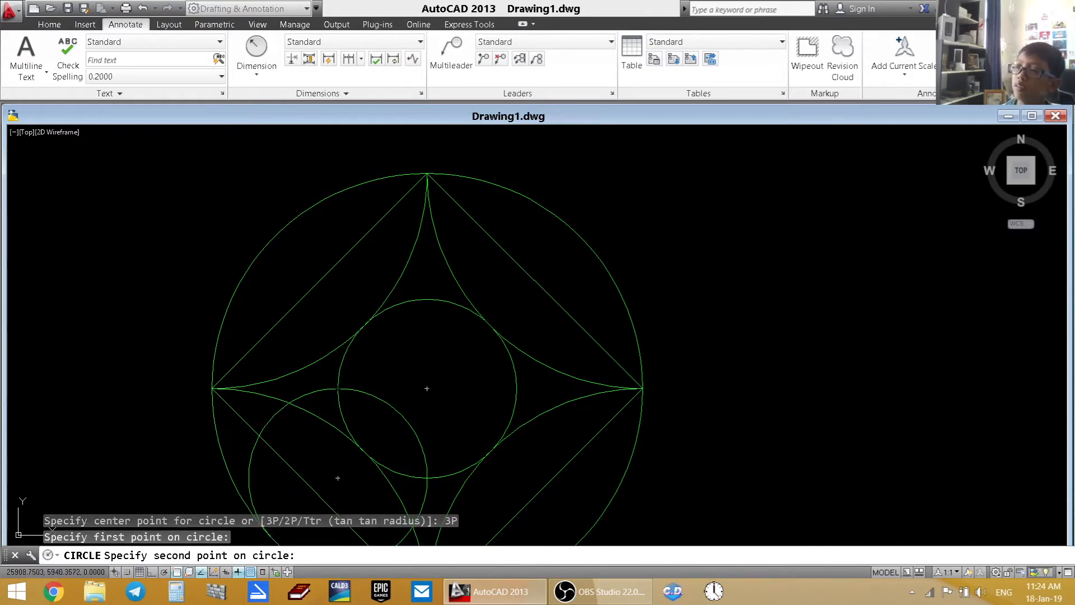
left_click(393, 288)
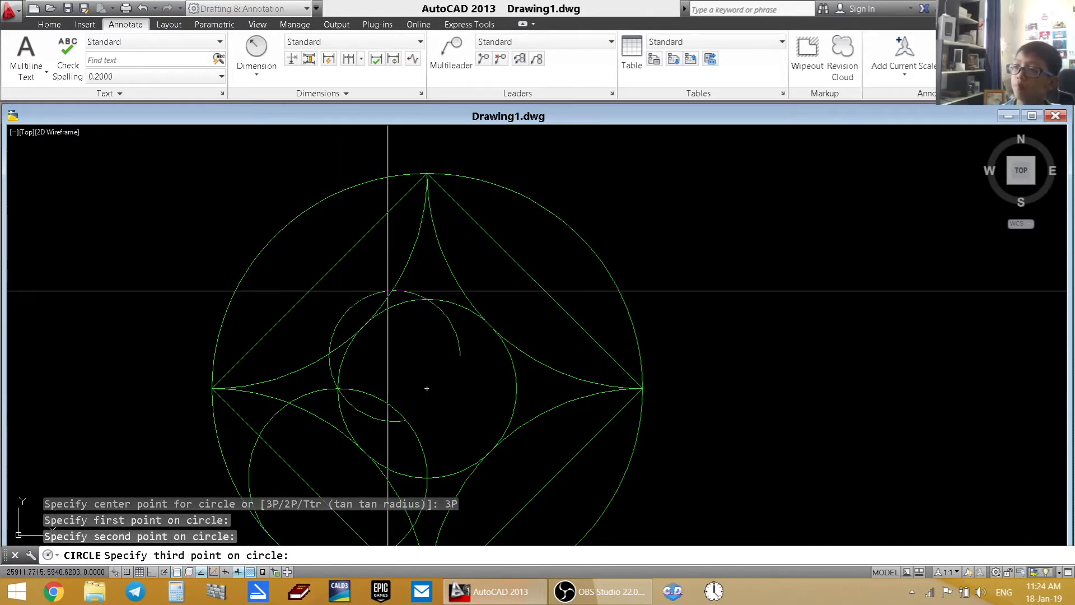
left_click(278, 243)
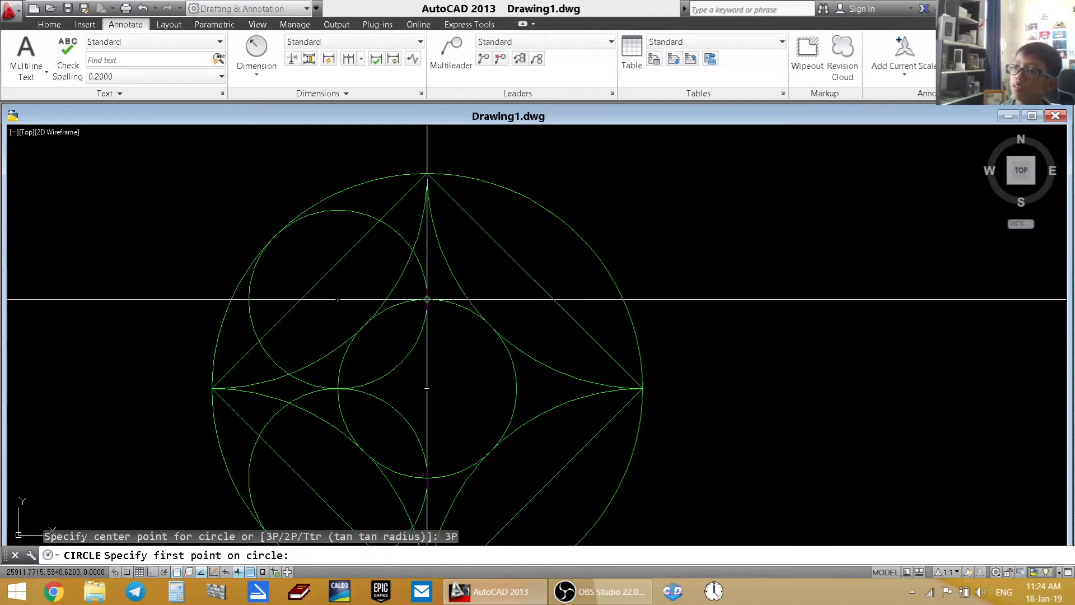
left_click(517, 388)
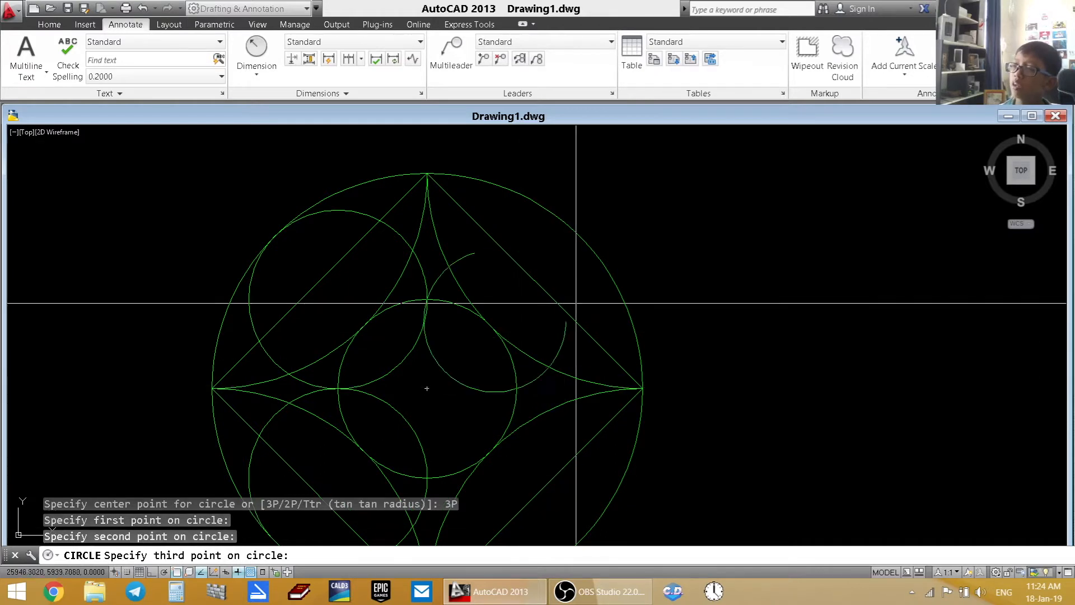
left_click(569, 408)
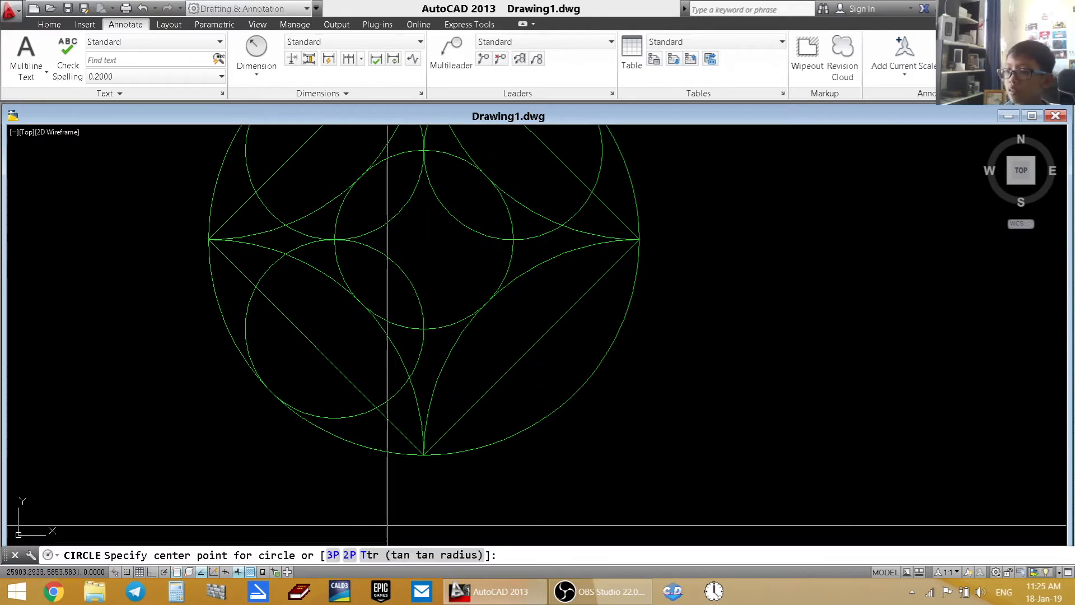
type("3P")
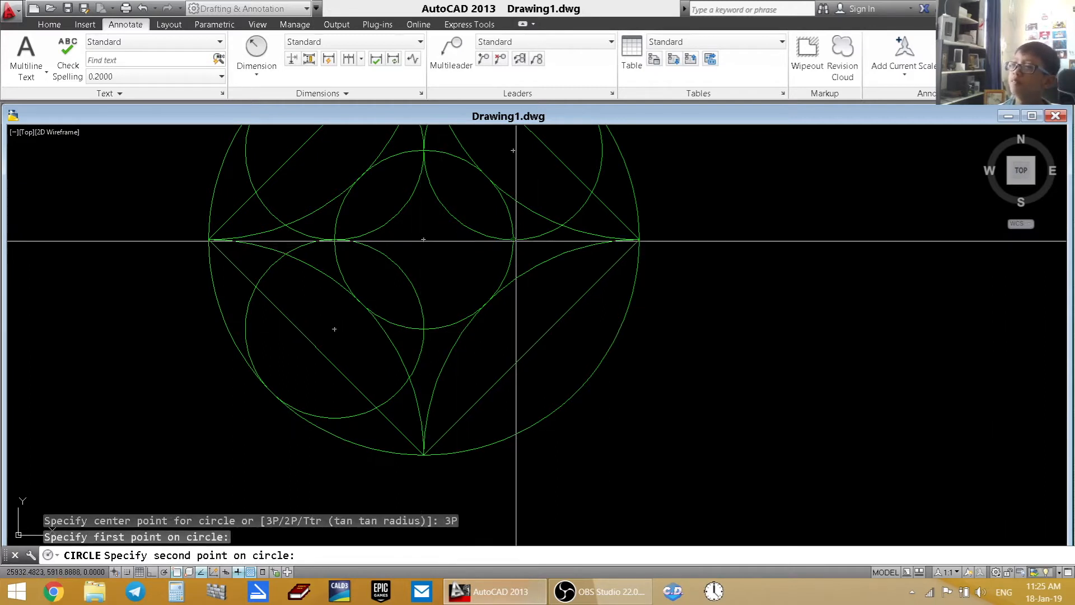
left_click(582, 384)
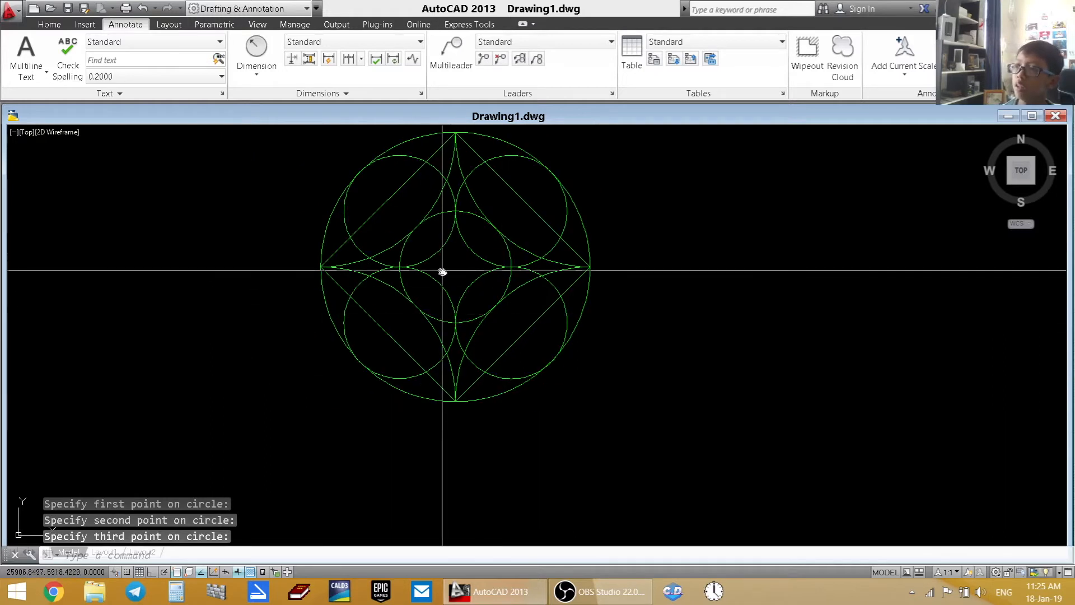
type("tr")
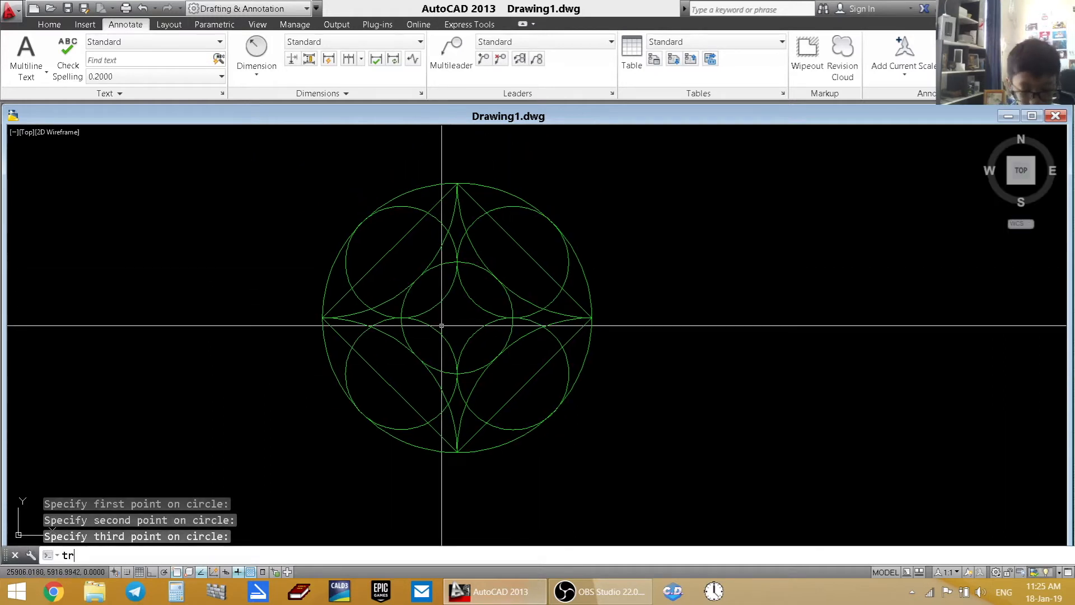
- Trim the quadrant circles down to a small four-pointed star inside the central circle
key("Return")
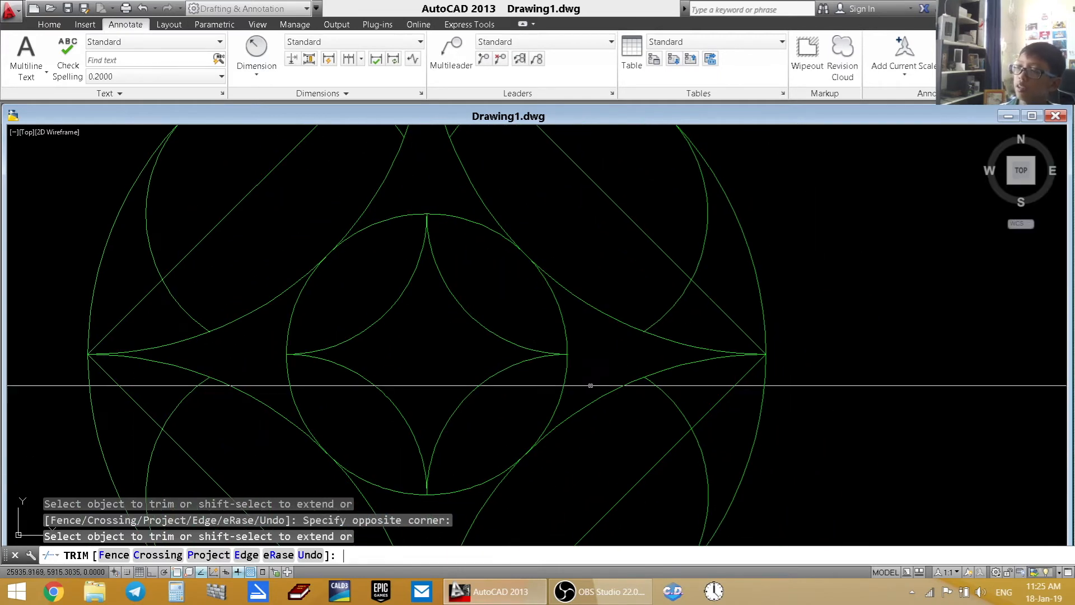
key("Escape")
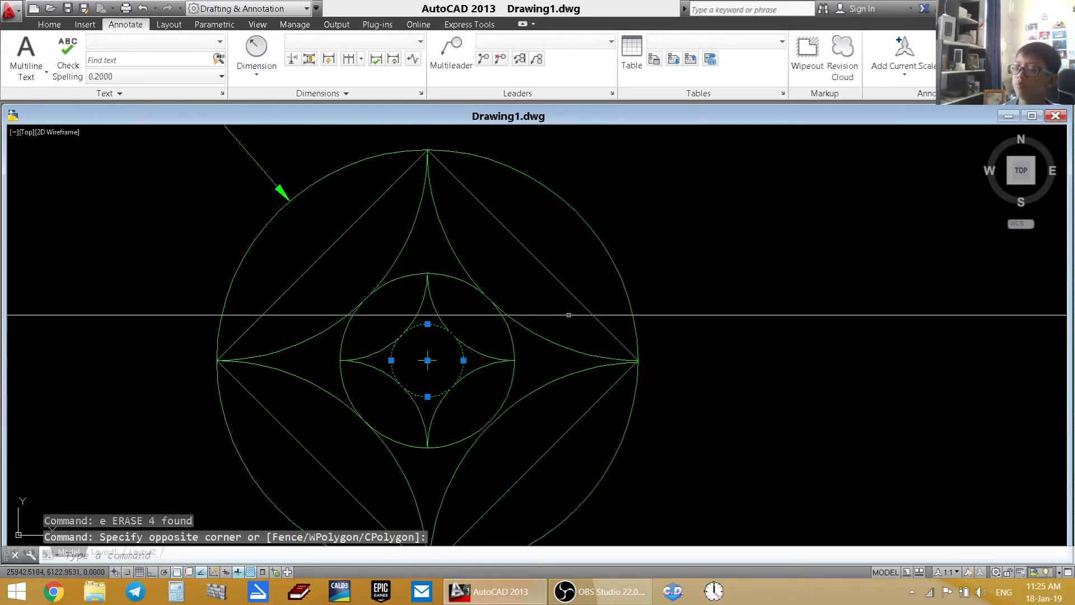
mouse_move(717, 296)
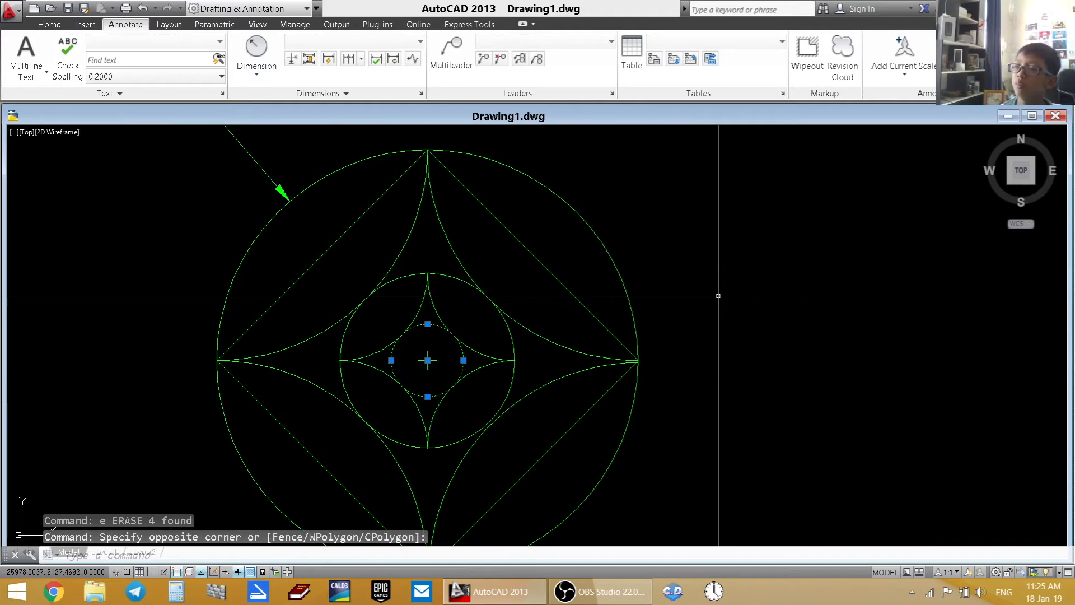
- Start drawing the small circle at the tile's centre
key("Escape")
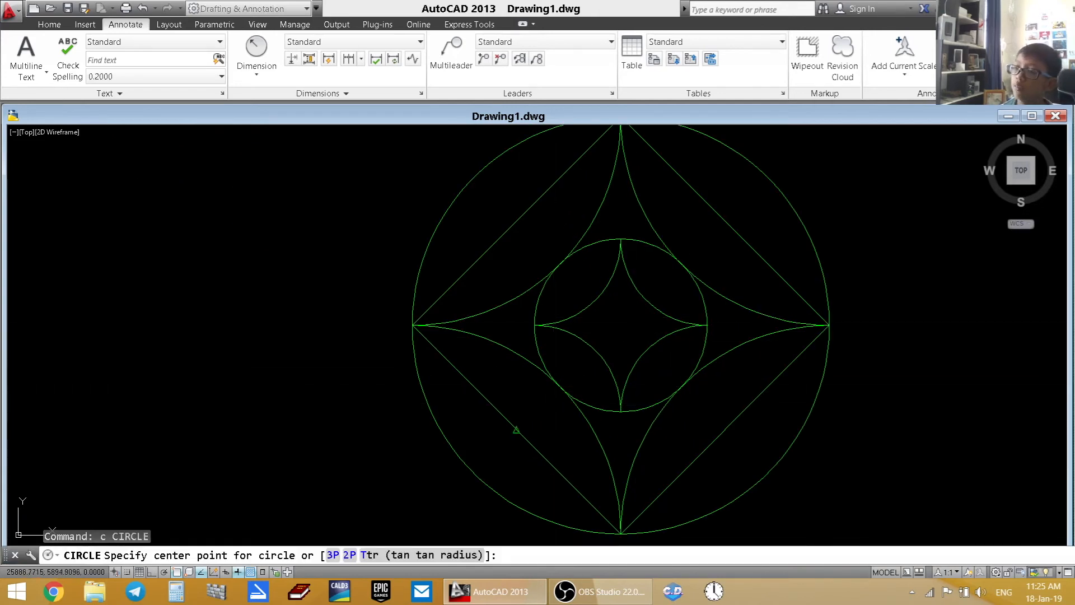
mouse_move(619, 325)
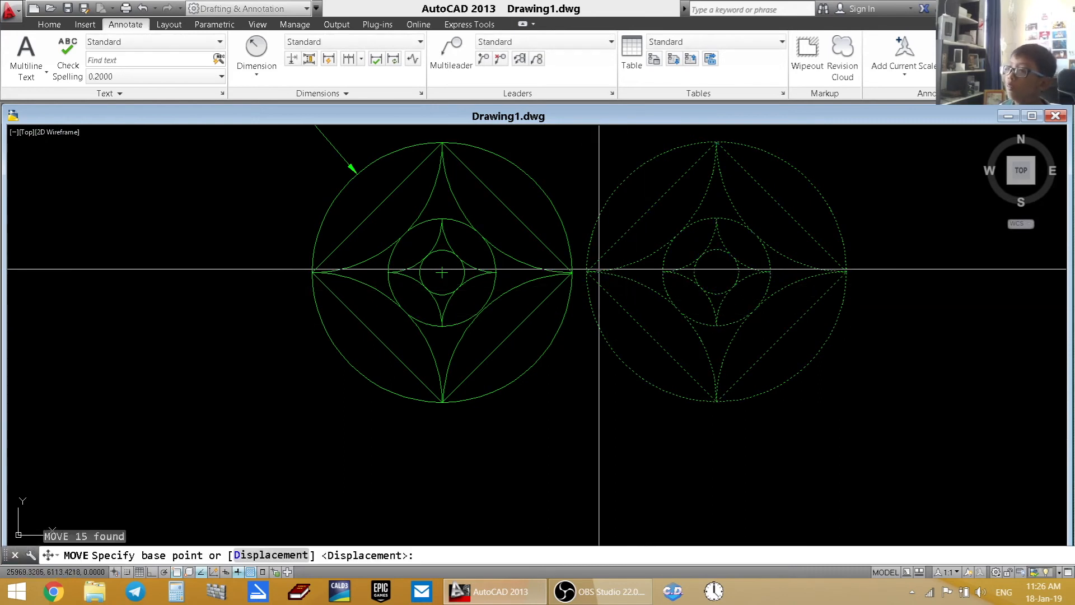
- Pick the redrawn tile's left quadrant as the move base point toward the original's right side
left_click(571, 273)
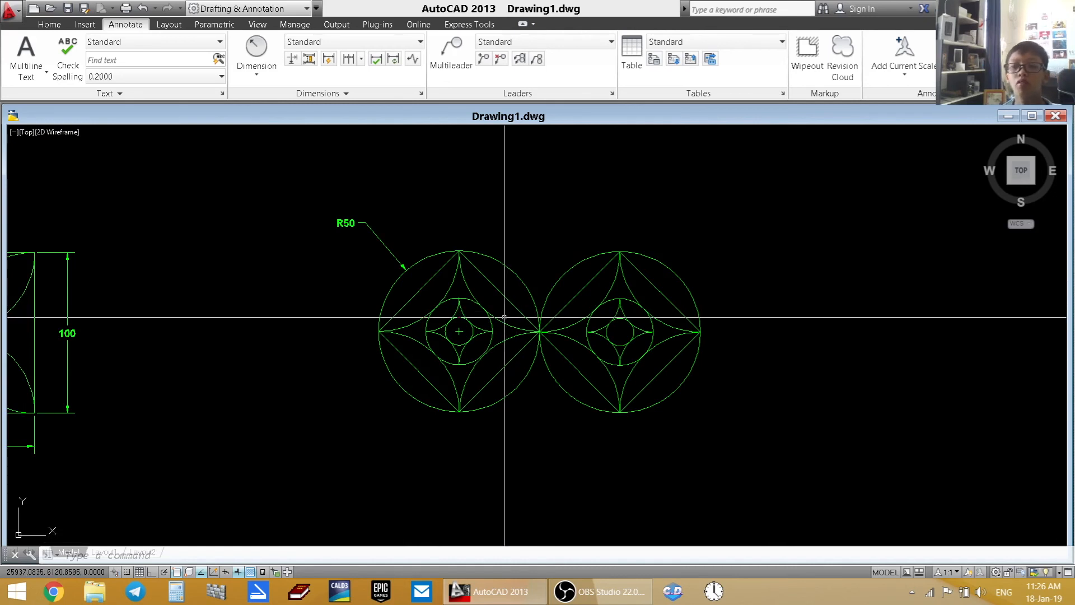
mouse_move(503, 317)
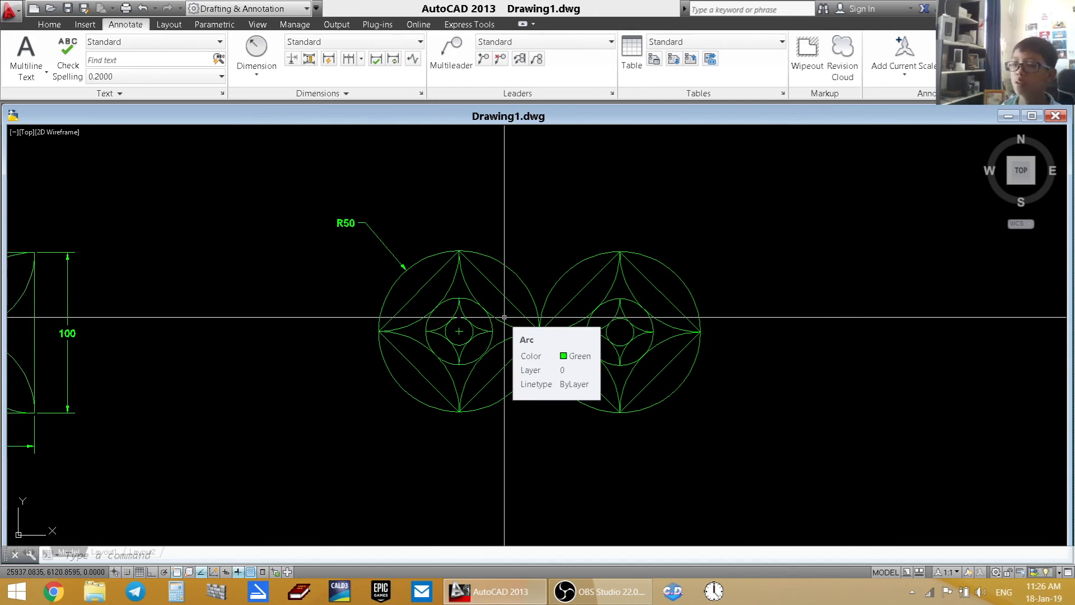
mouse_move(226, 421)
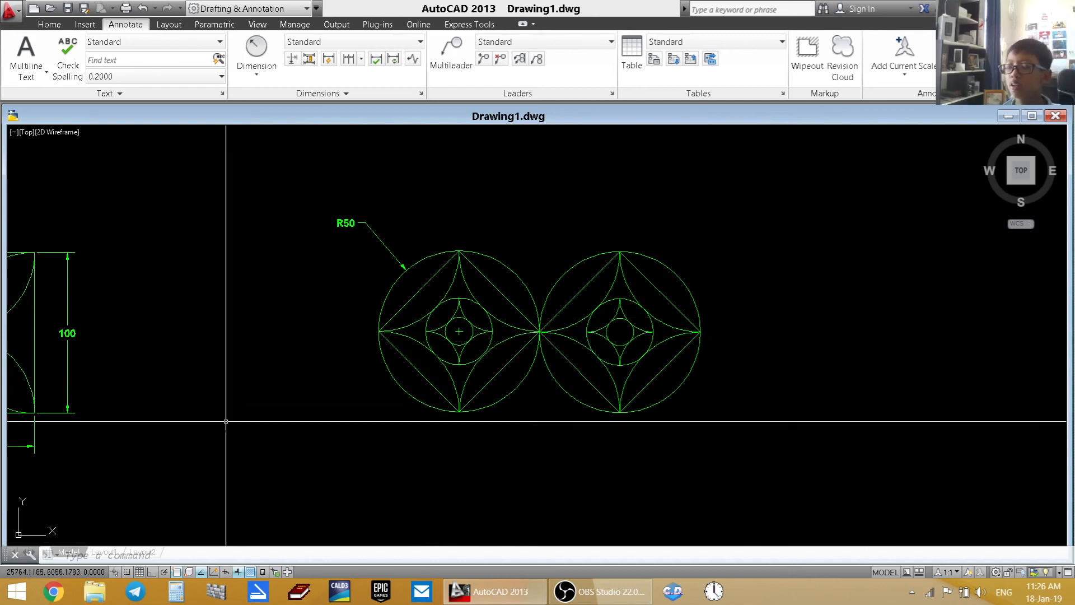